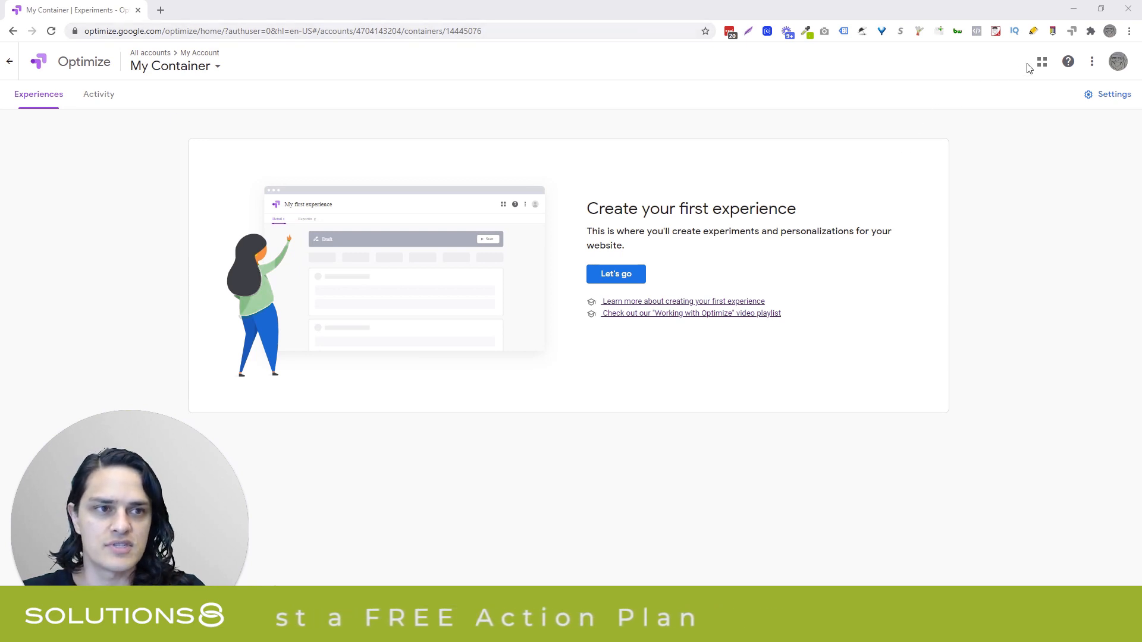
mouse_move(1071, 31)
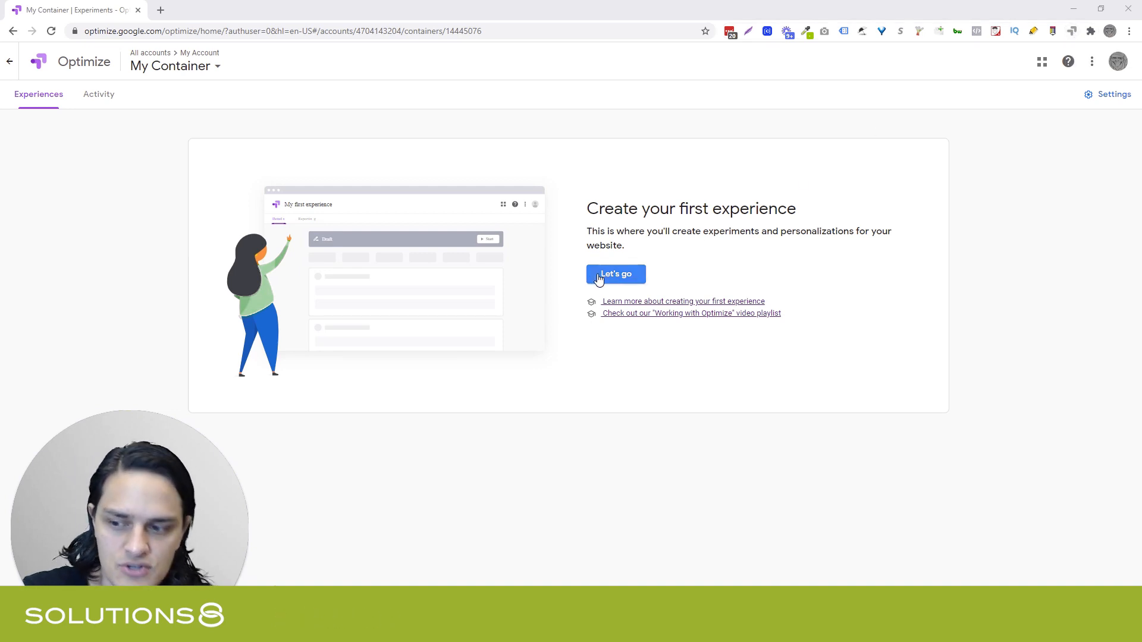
- Start creating the first experience from the 'Let's go' card
left_click(616, 274)
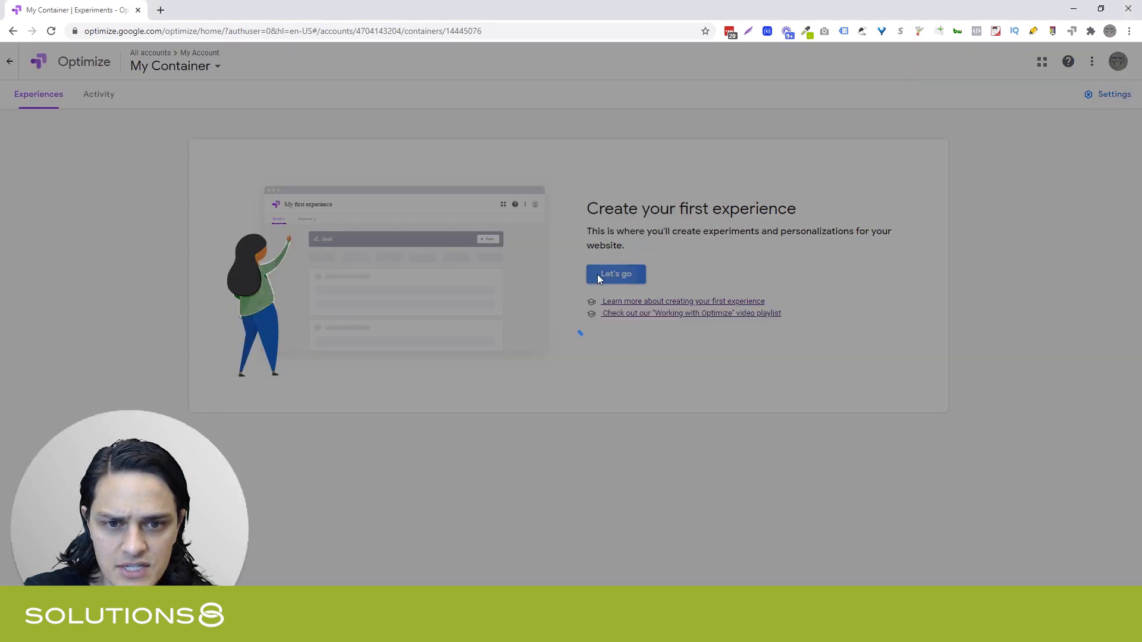
- Open the Create experience form with name, editor page and experience type fields
left_click(616, 274)
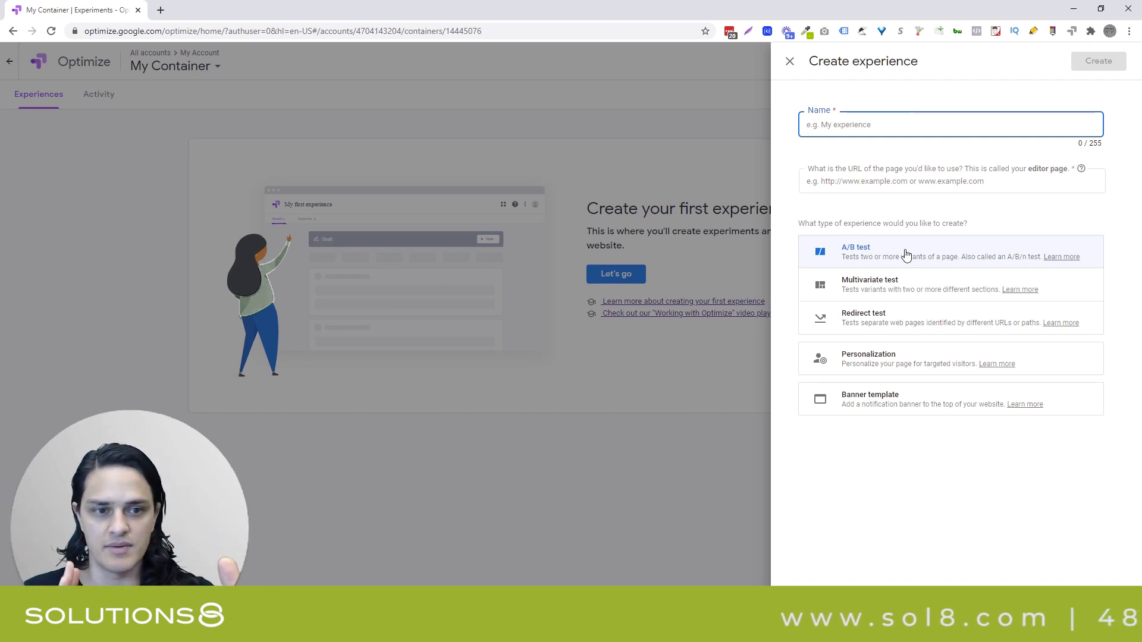
mouse_move(891, 314)
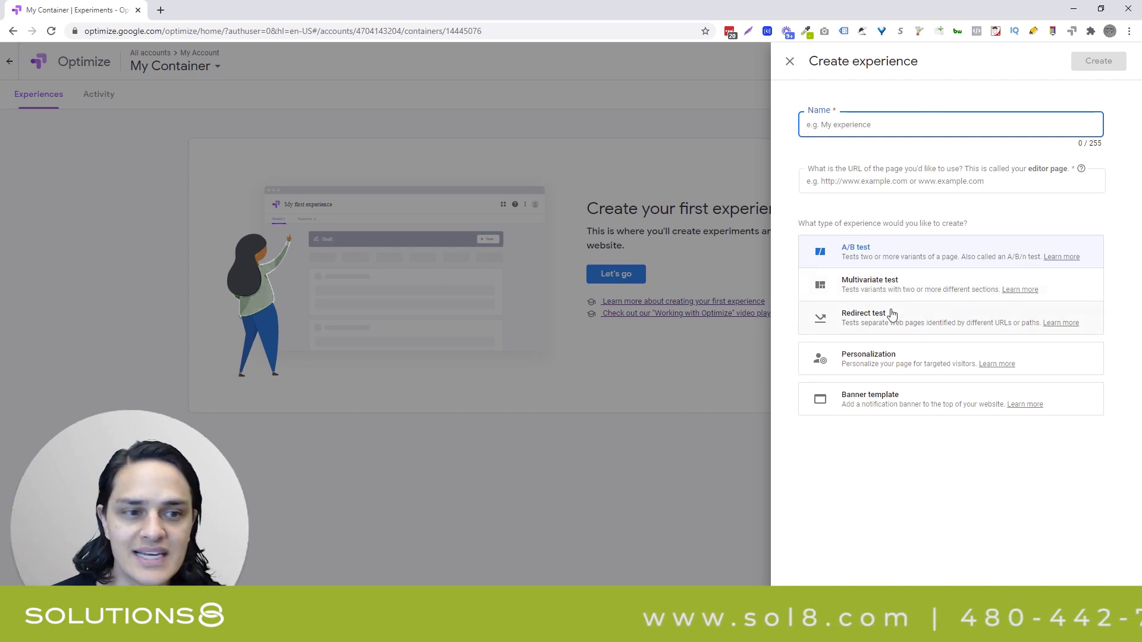
mouse_move(900, 285)
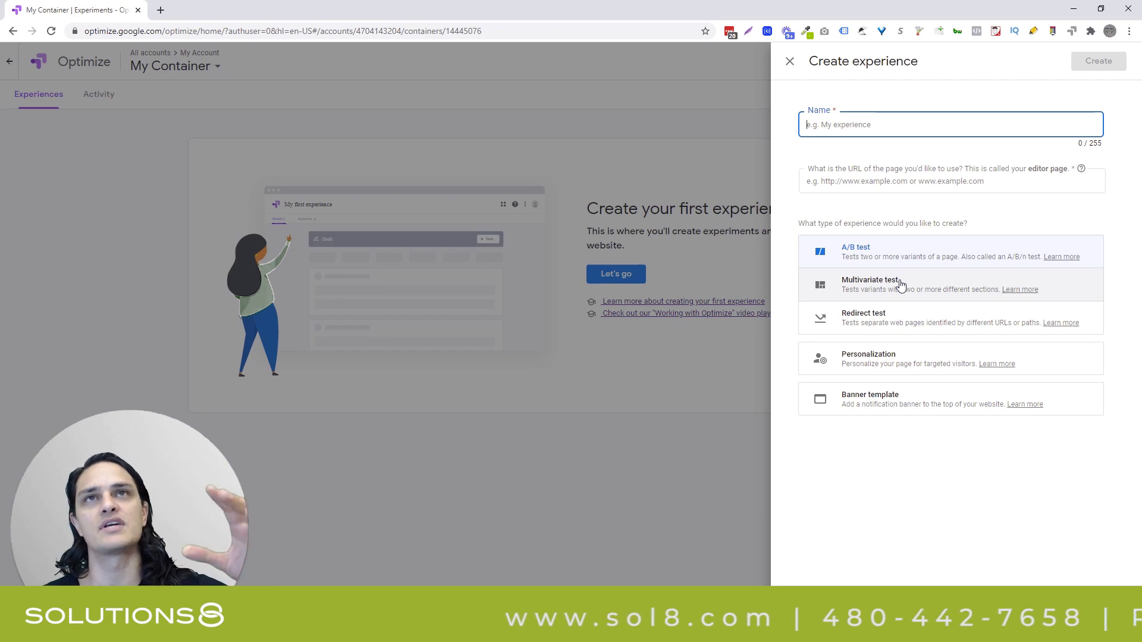
mouse_move(919, 250)
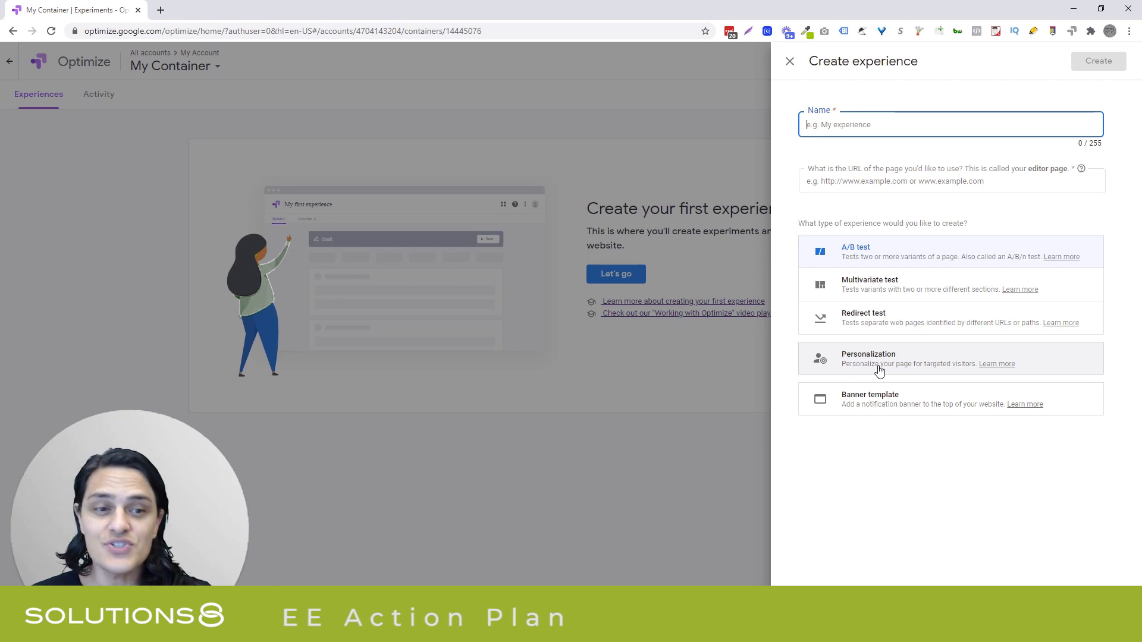
mouse_move(878, 429)
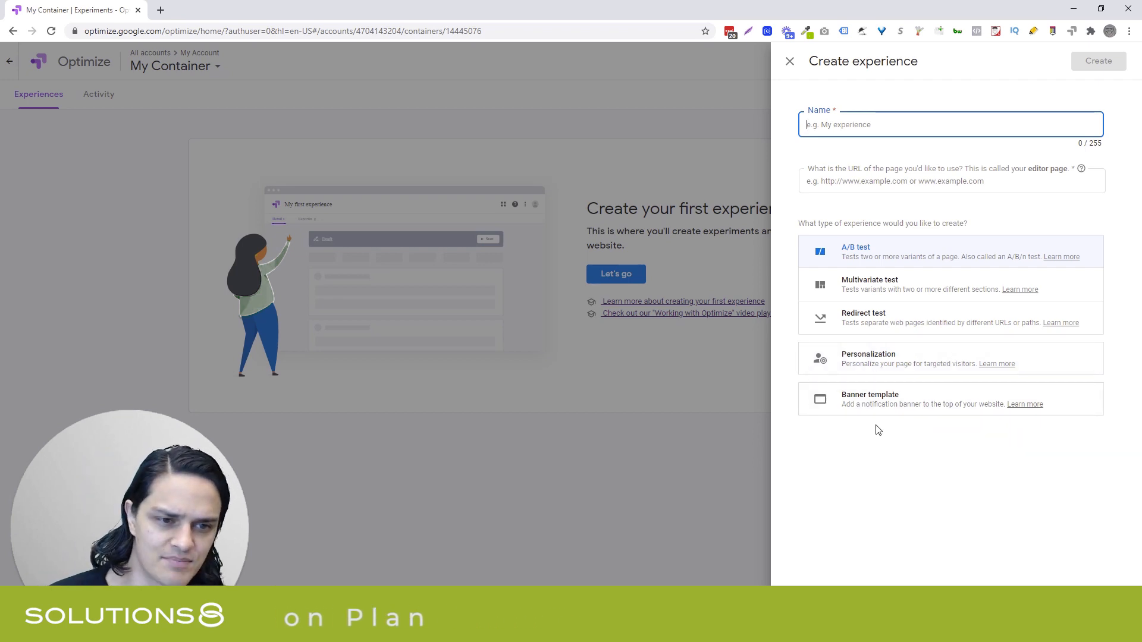
mouse_move(877, 418)
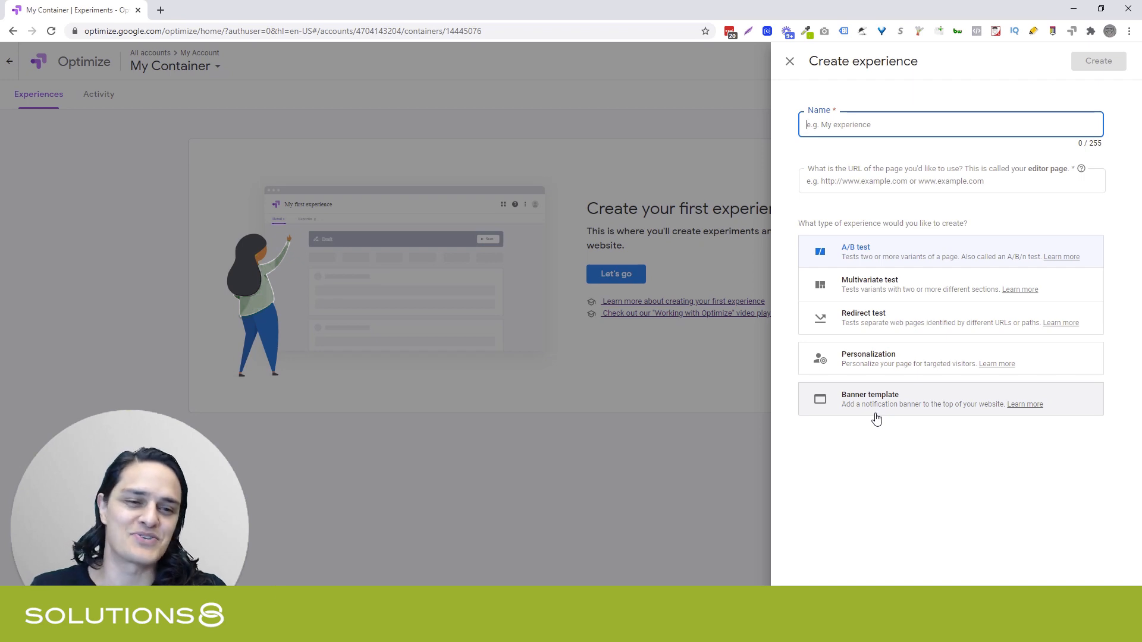
mouse_move(878, 411)
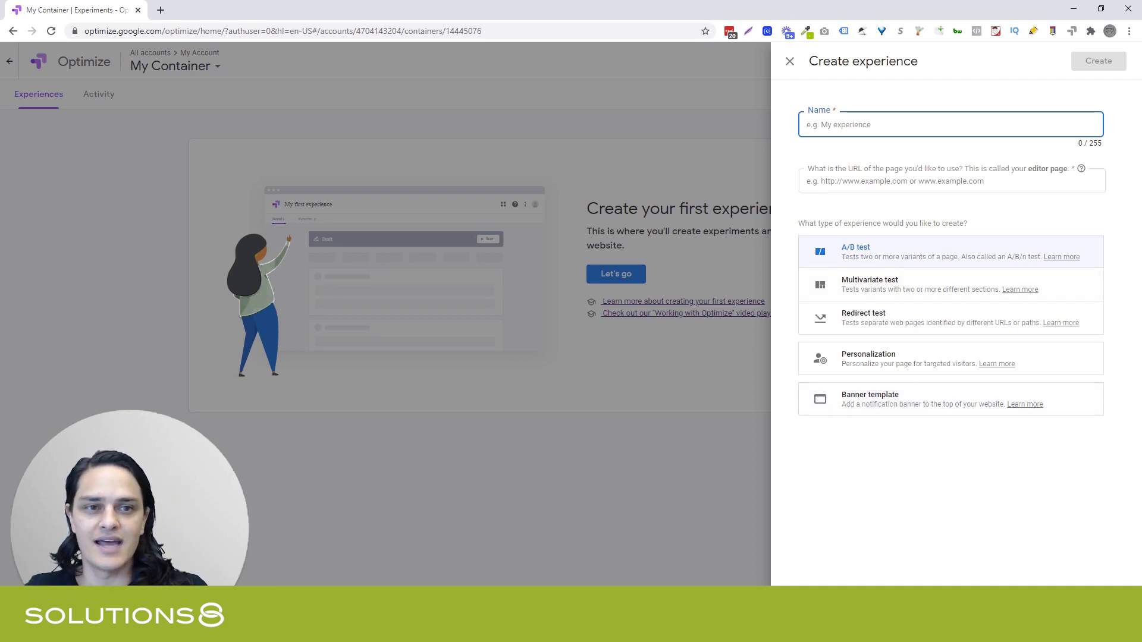
type("Home Page CTA")
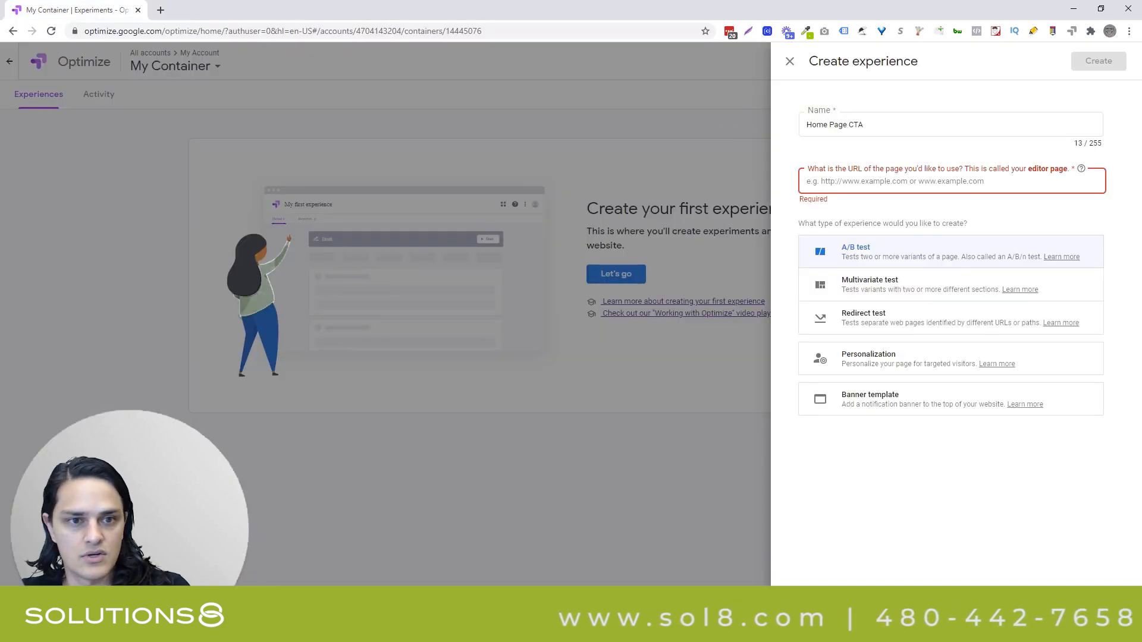
type("http://sol8.com/")
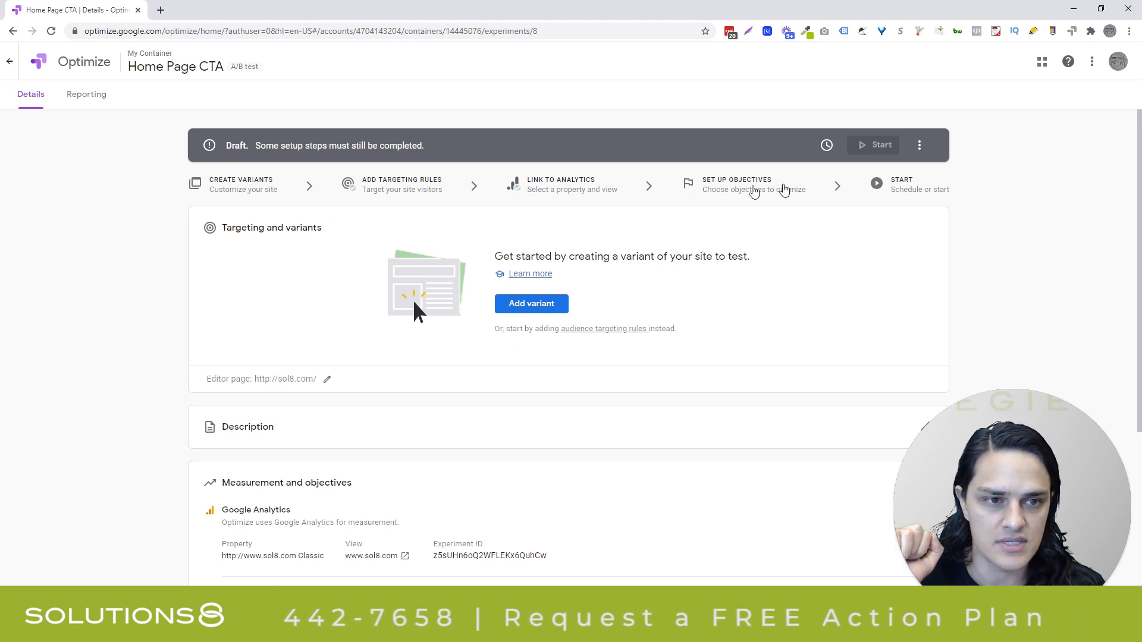
mouse_move(288, 192)
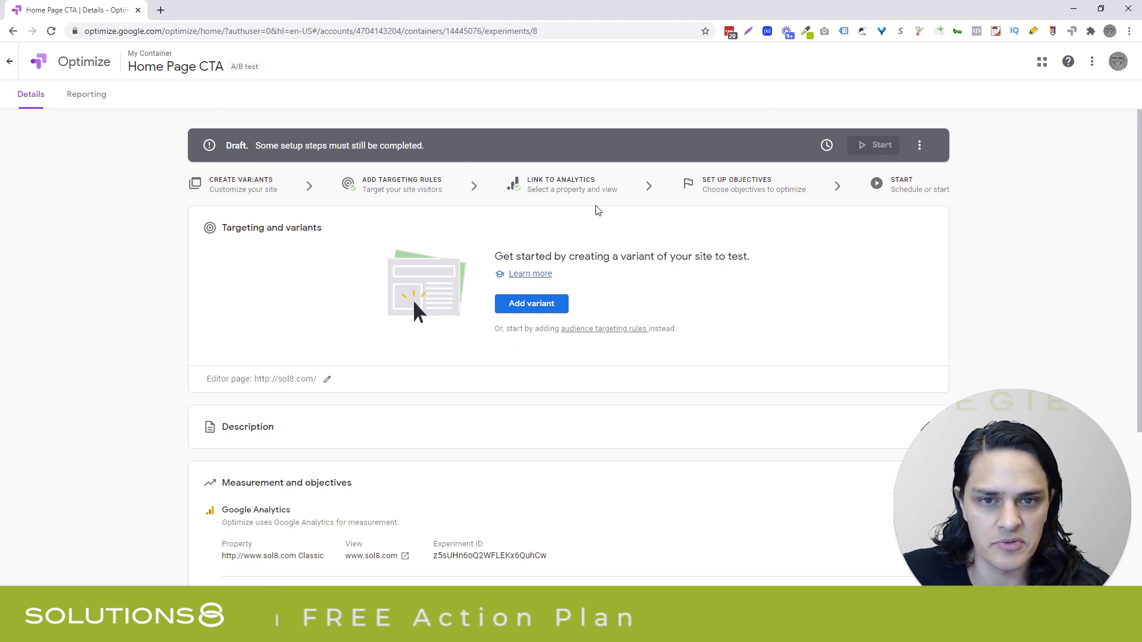
mouse_move(563, 188)
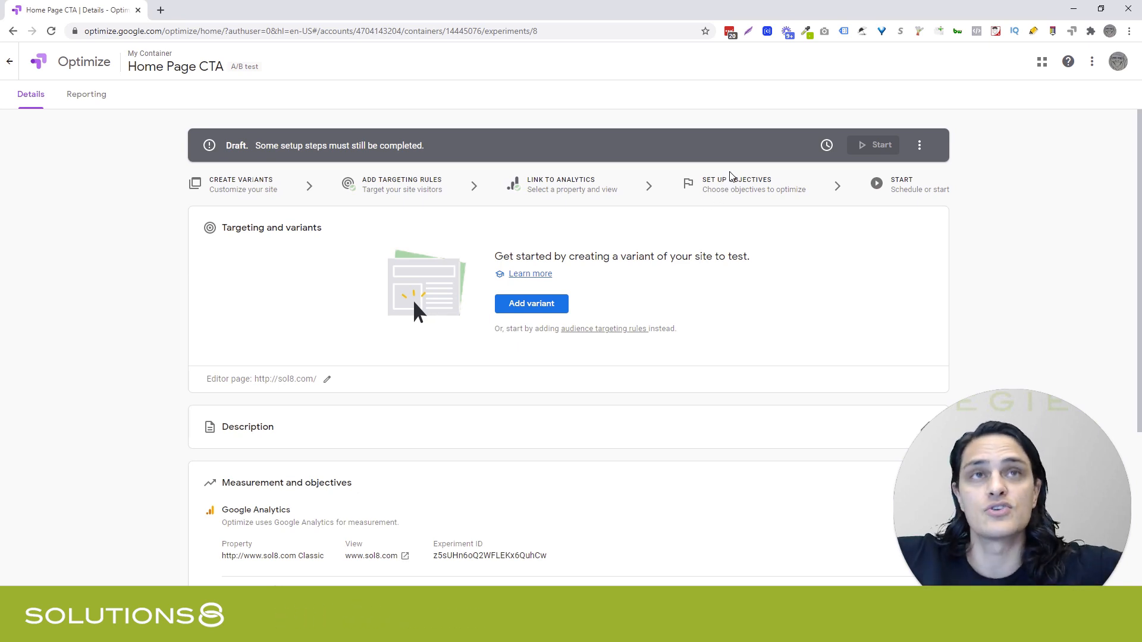
mouse_move(960, 207)
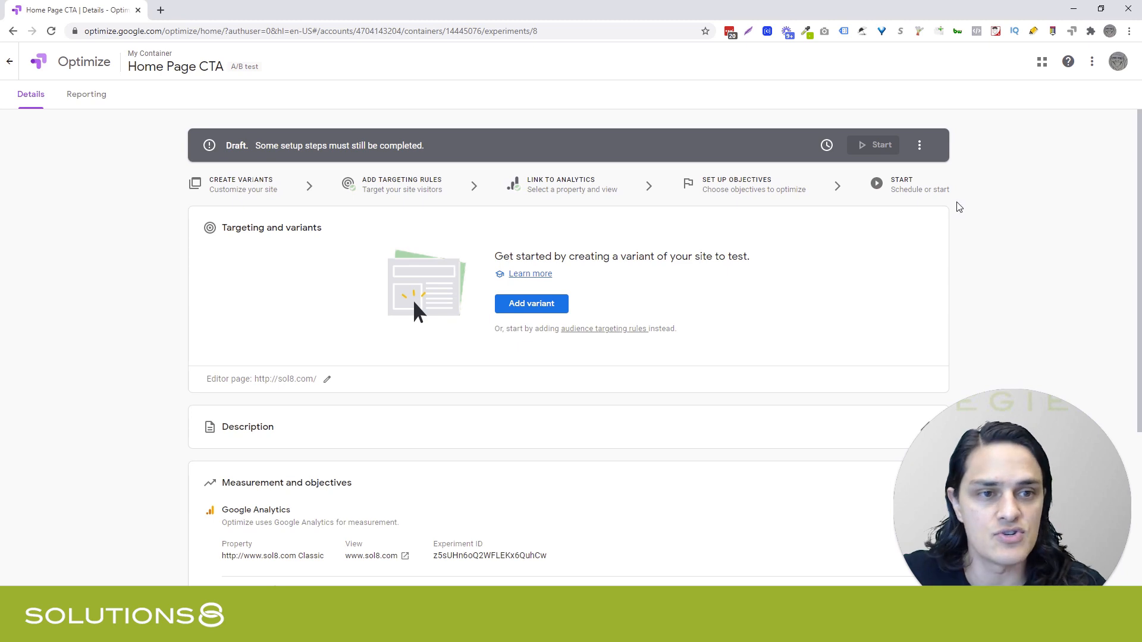
mouse_move(531, 304)
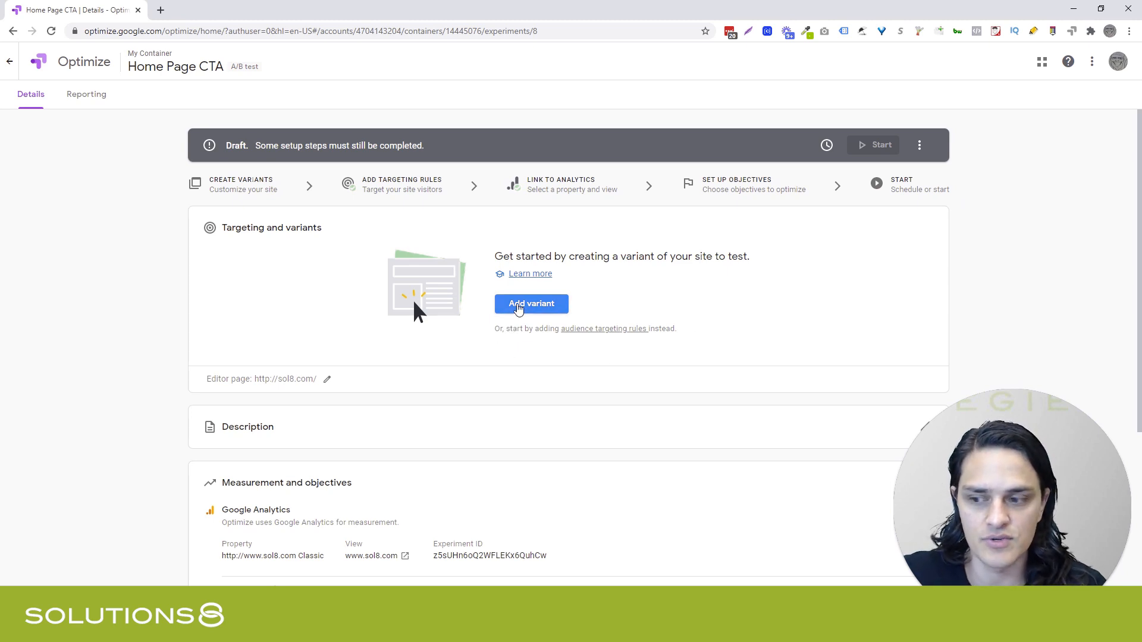
- Add a variant named 'Free Evaluation'
left_click(531, 304)
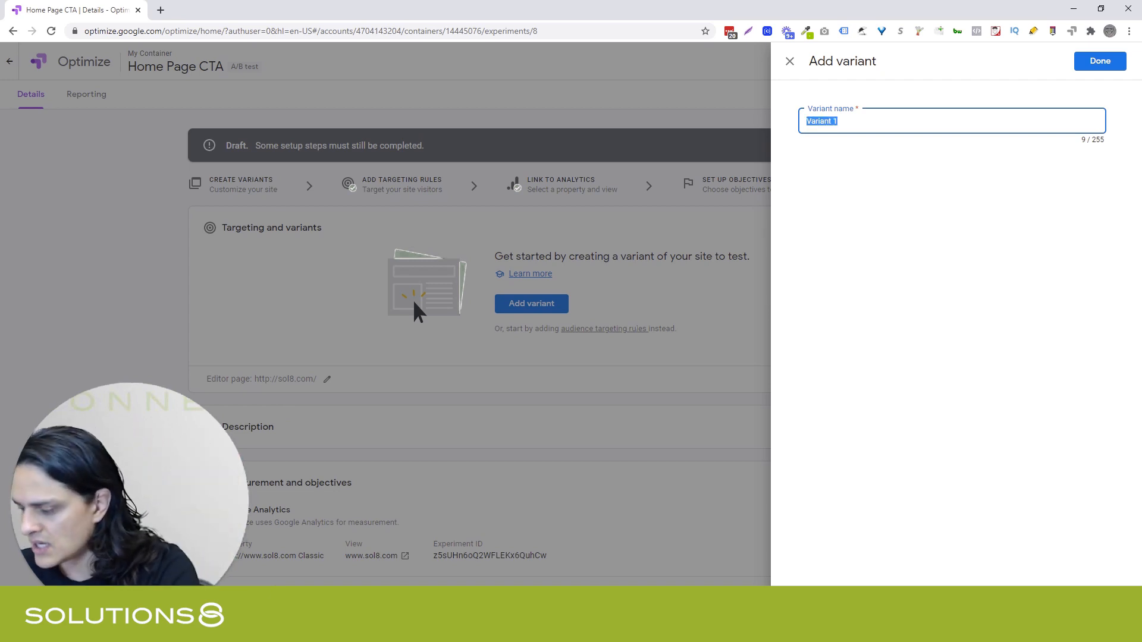
type("Free Evaluation")
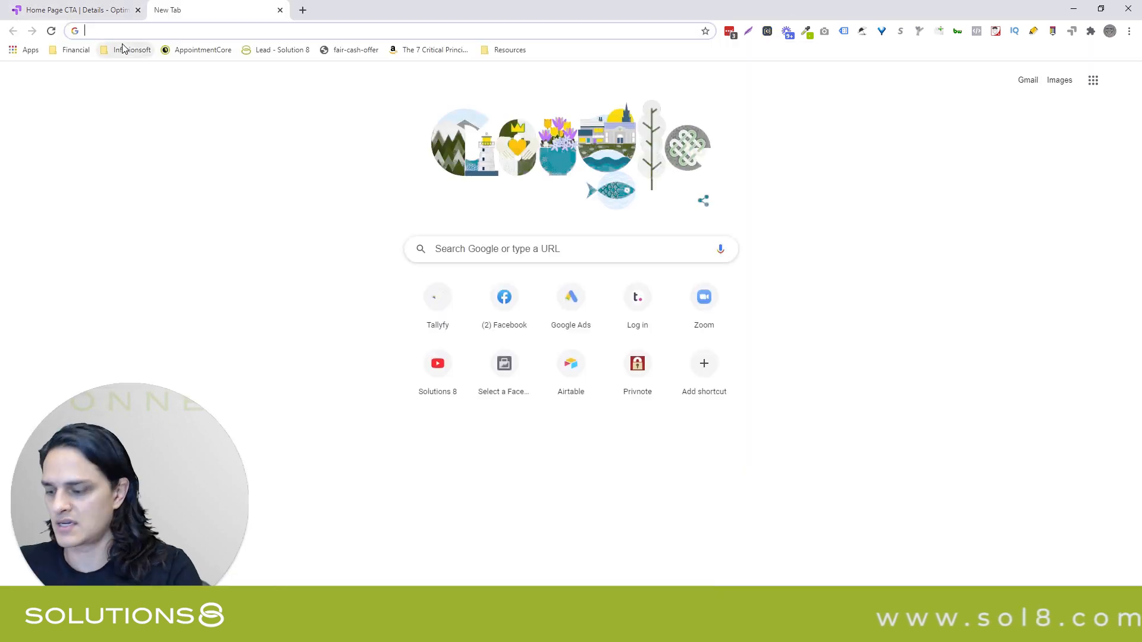
- Load sol8.com in a second browser tab
type("sol8.com")
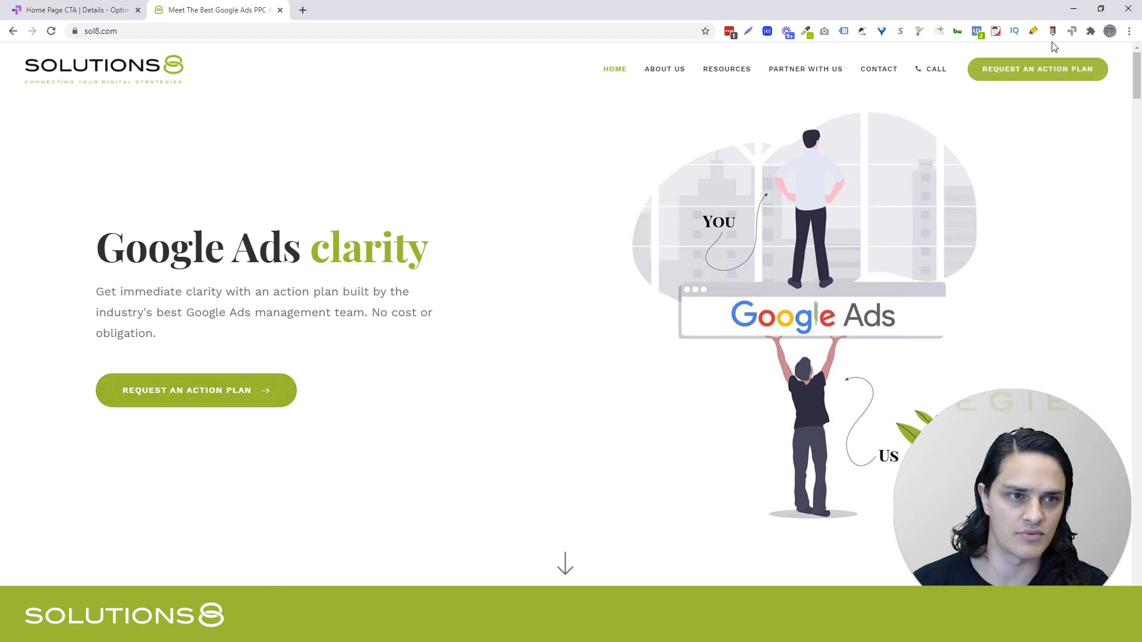
mouse_move(613, 190)
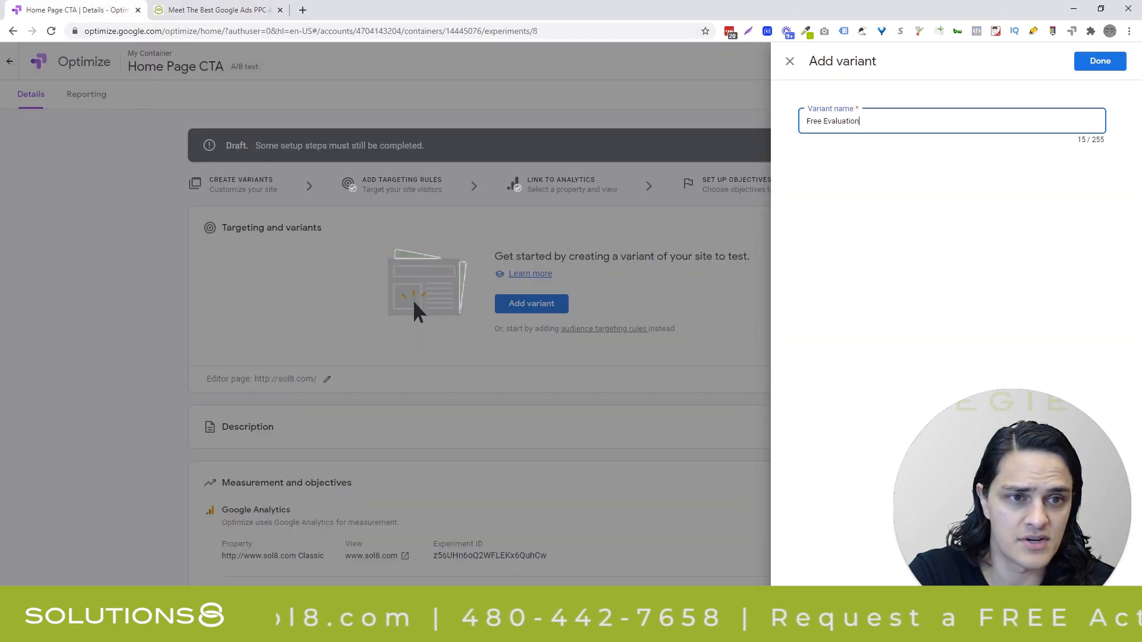
- Save the Free Evaluation variant, return to the experiment, and edit that variant
left_click(1100, 60)
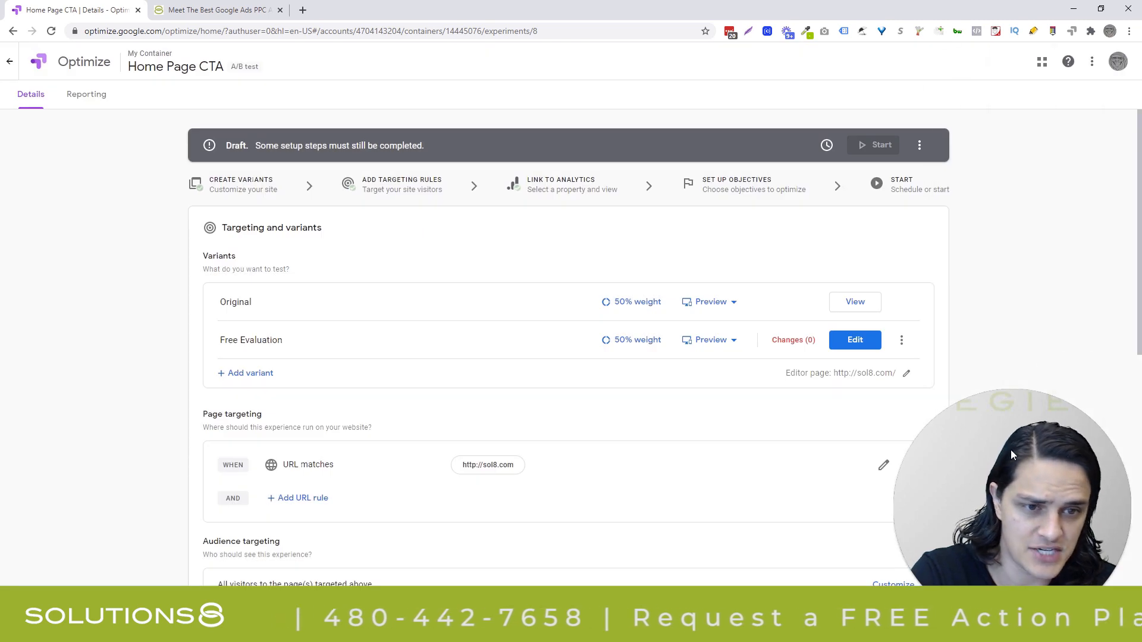
mouse_move(331, 296)
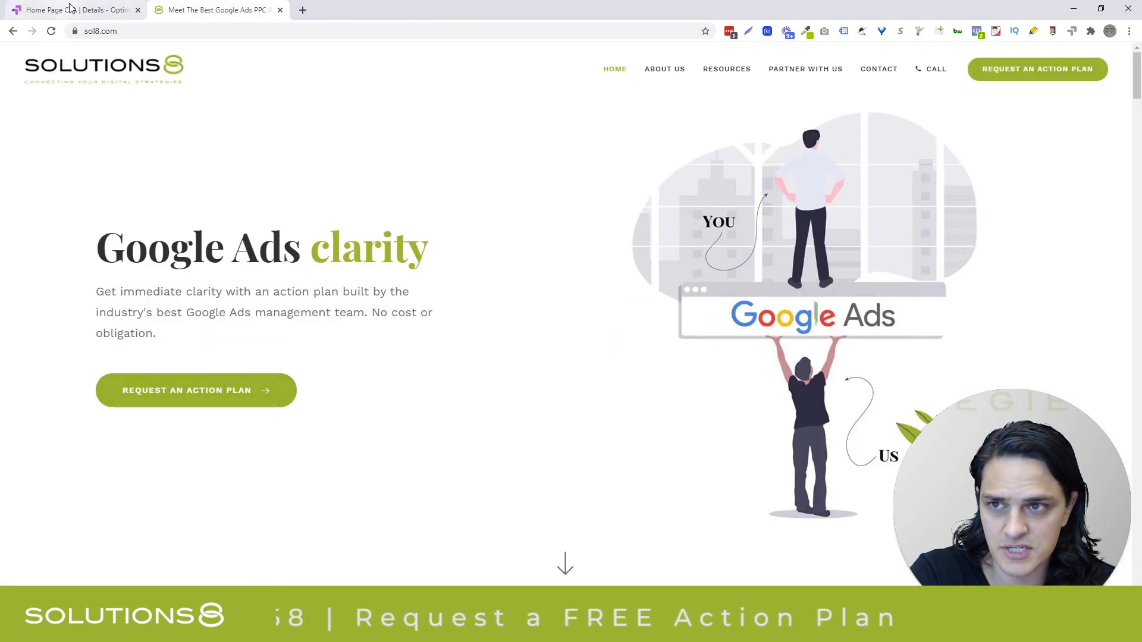
left_click(72, 10)
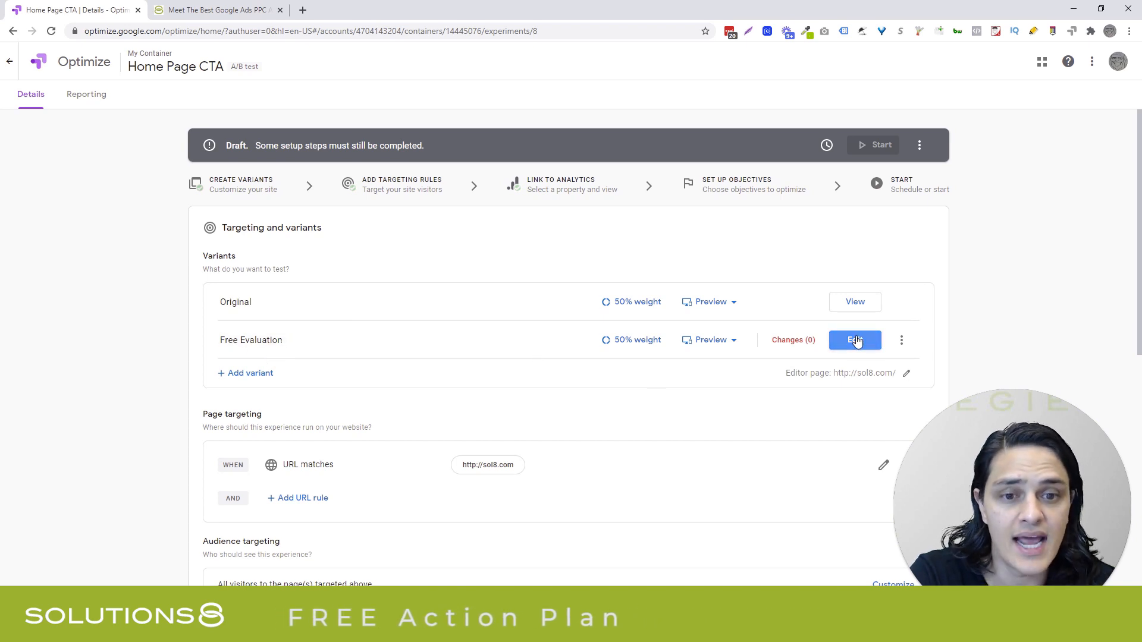
left_click(854, 340)
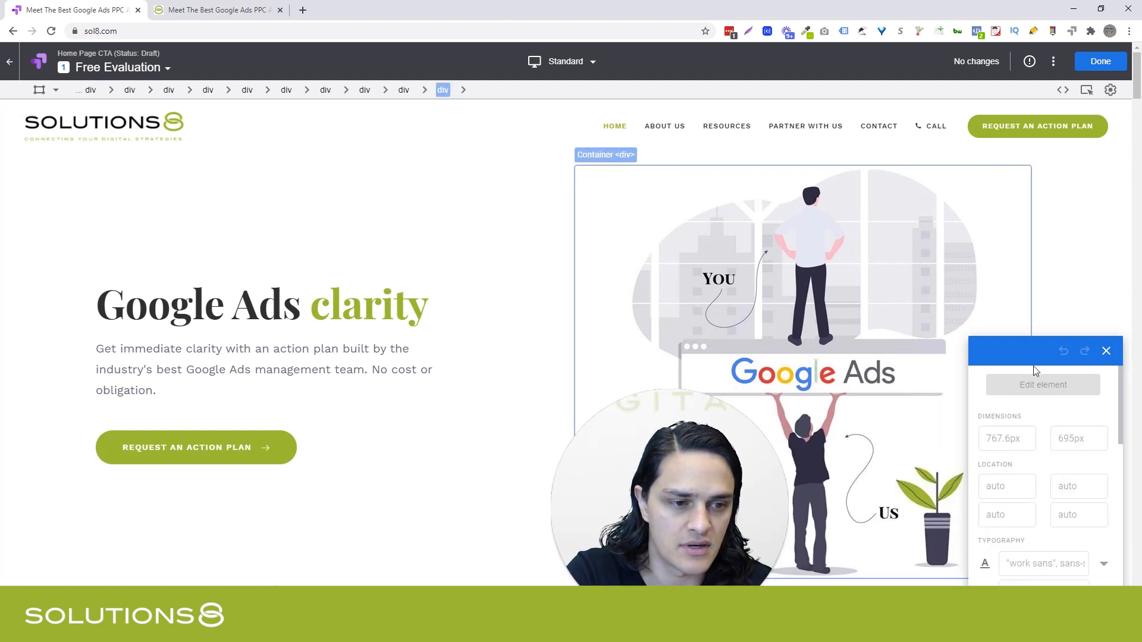
- Change the hero button text to 'FREE EVALUATION!' and select the header button
left_click(878, 125)
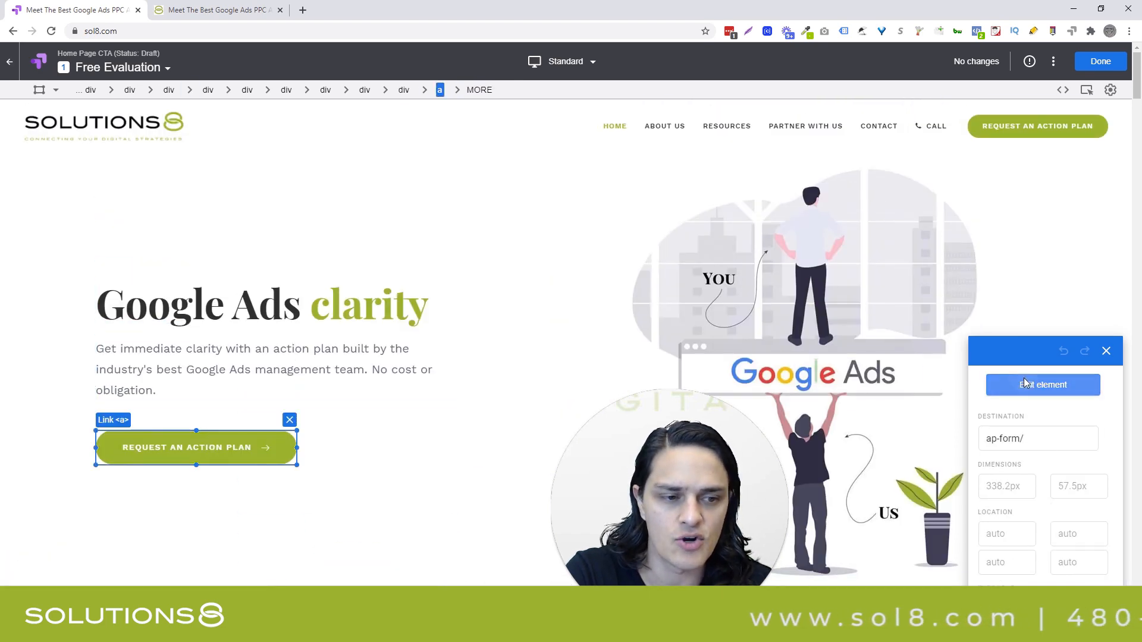
left_click(1042, 385)
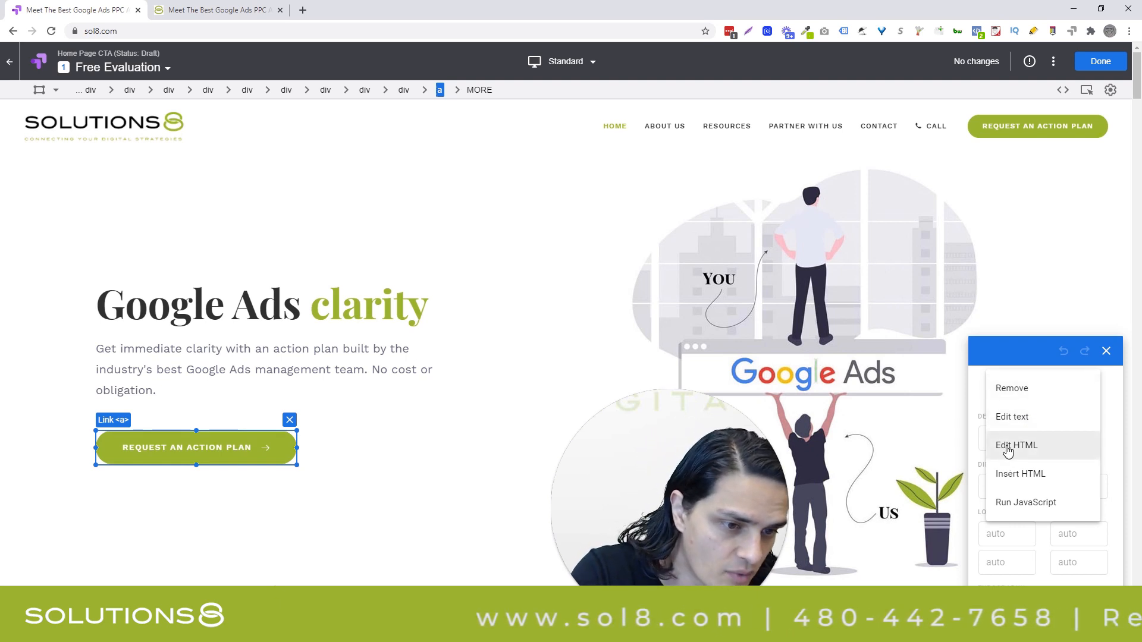
mouse_move(1021, 480)
type("FREE EVALUATION!")
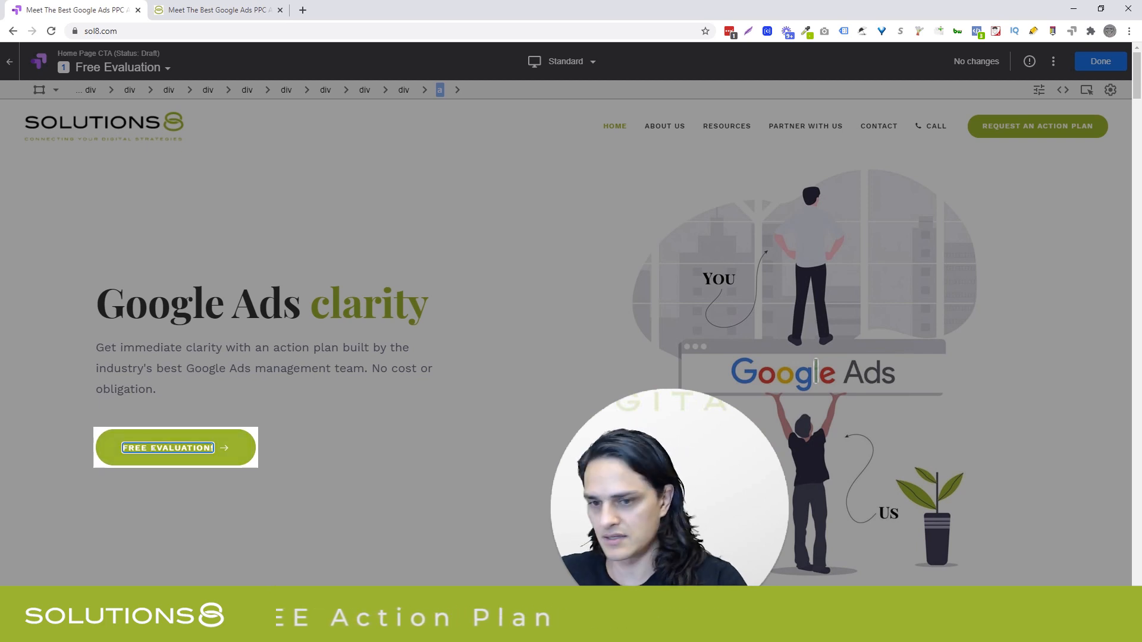
left_click(167, 447)
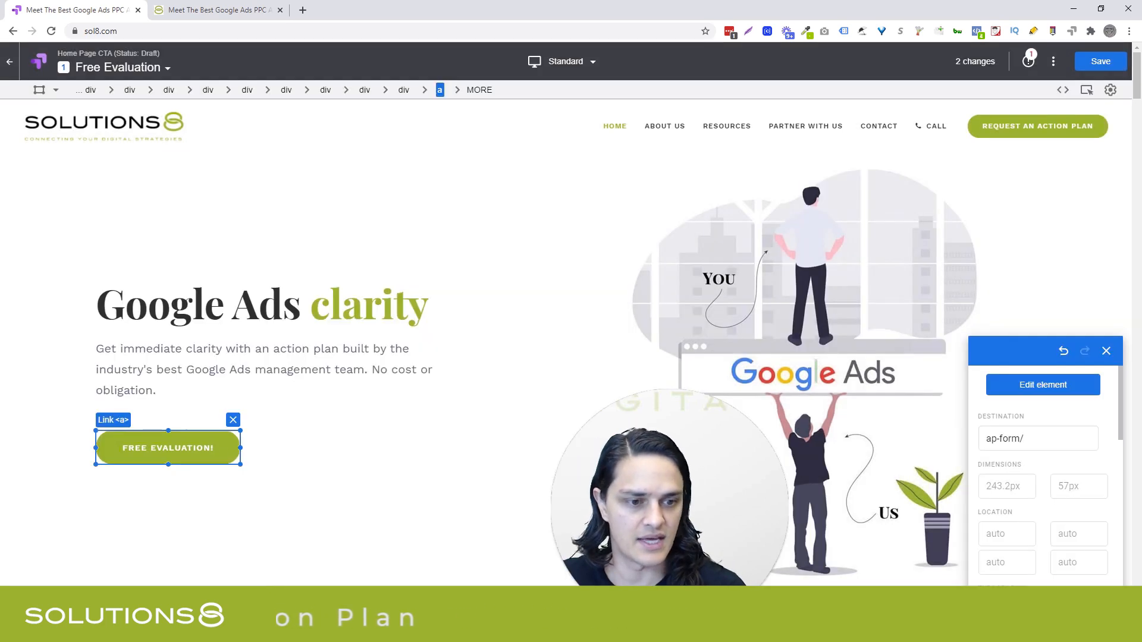
left_click(1037, 126)
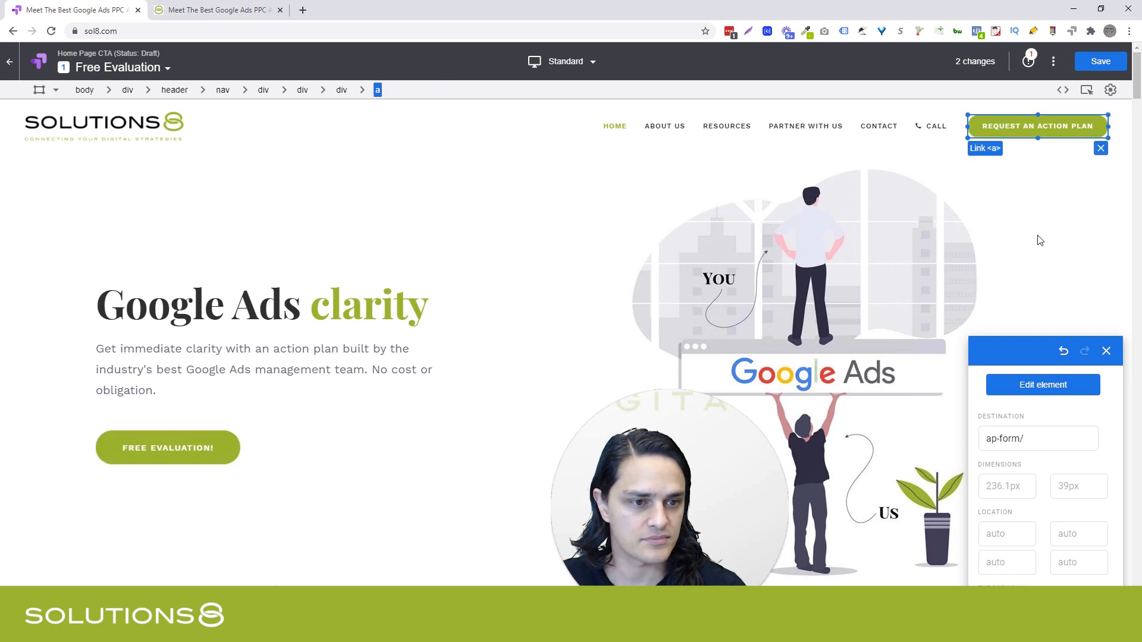
- Change the header button text to 'FREE EVALUATION!' and save the variant
left_click(1042, 385)
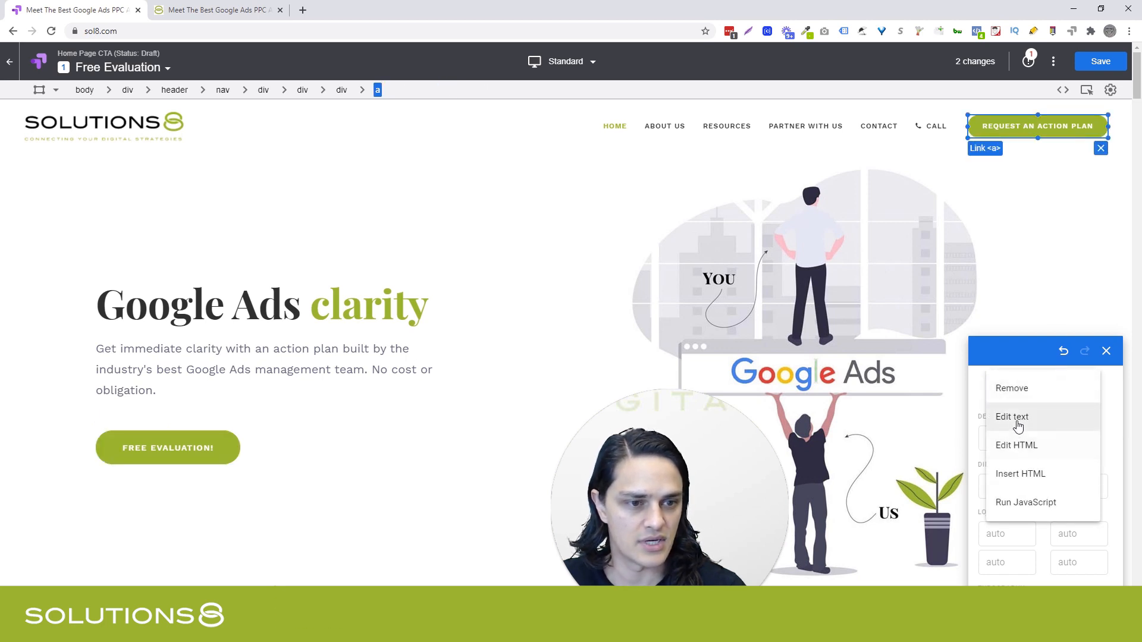
left_click(1011, 416)
type("FREE EVALUATION!")
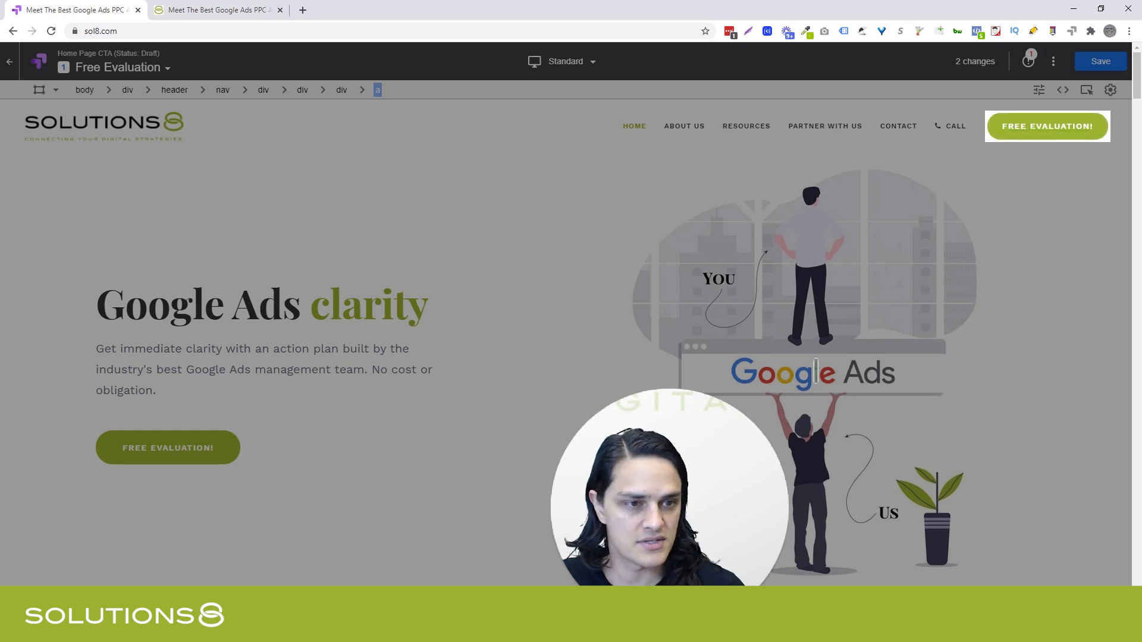
left_click(1047, 126)
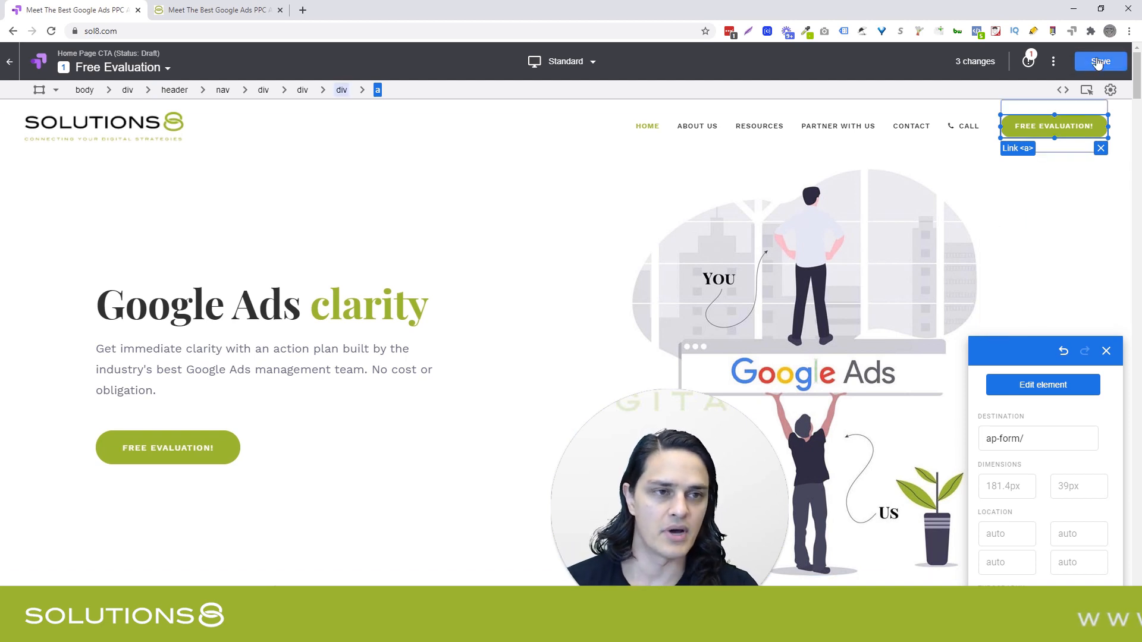
left_click(1100, 62)
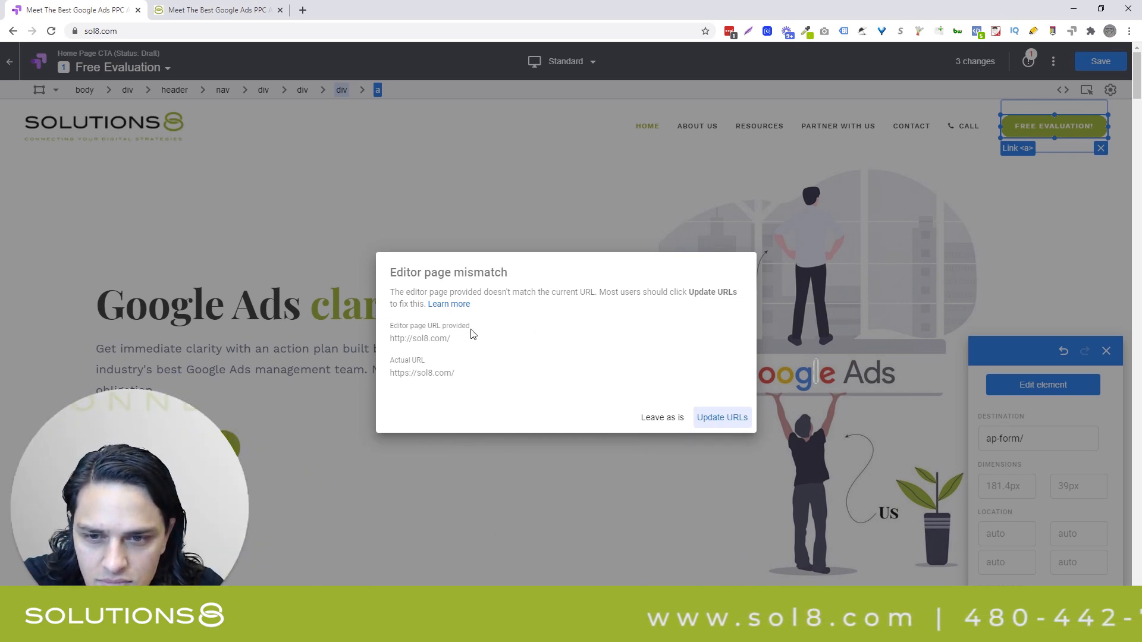
mouse_move(406, 351)
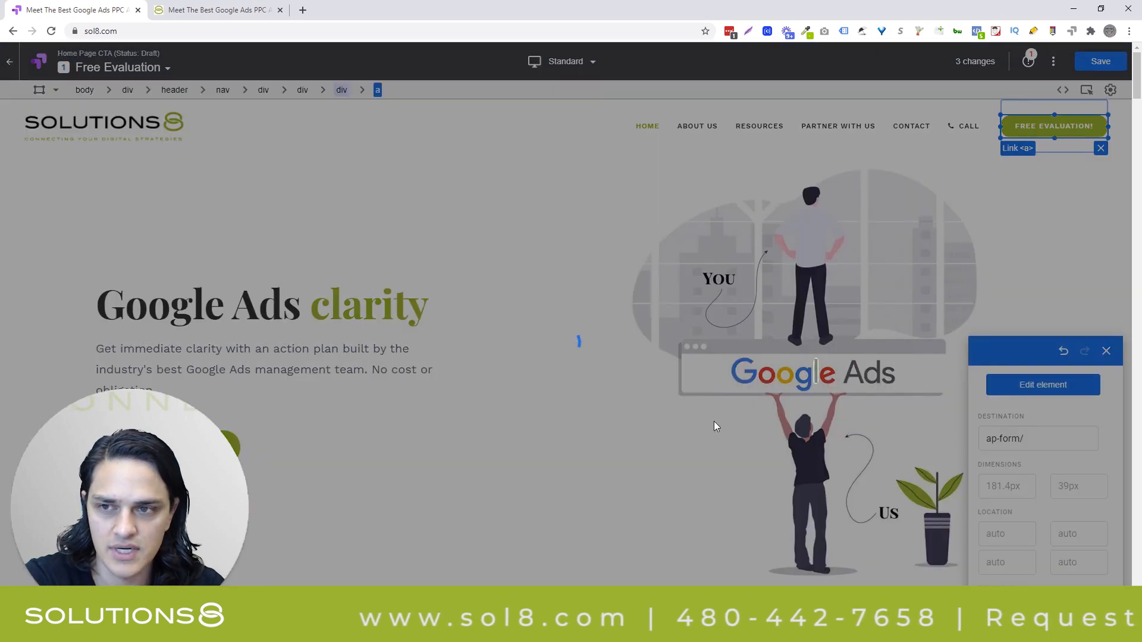
left_click(1099, 61)
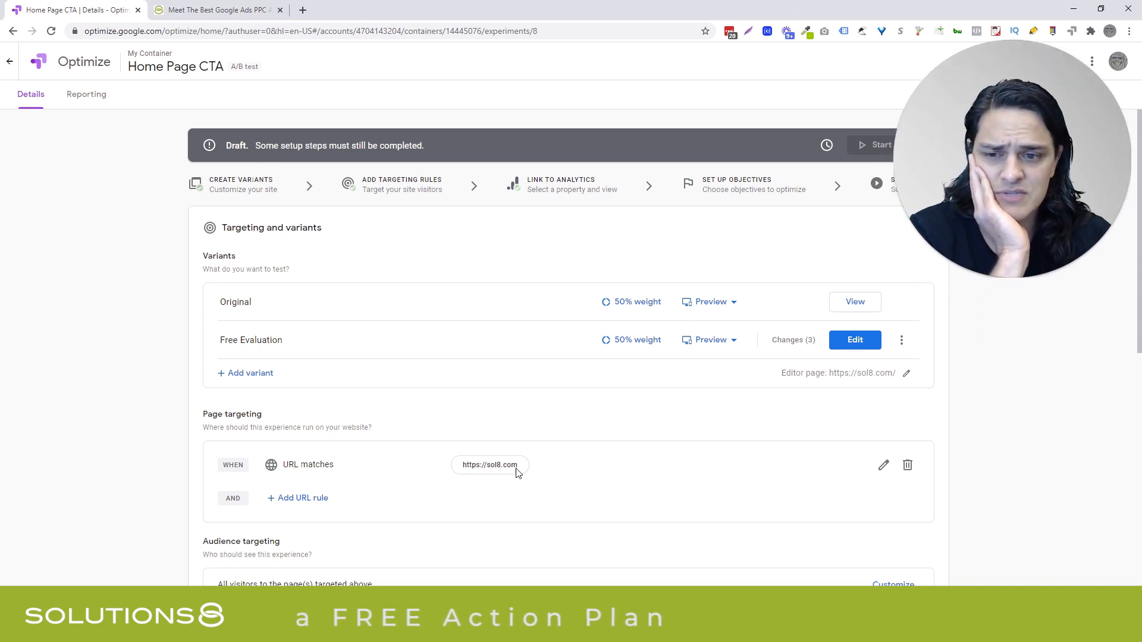
- Open the multi-page experience help article from the BETA label beside Add page
scroll("down", 3)
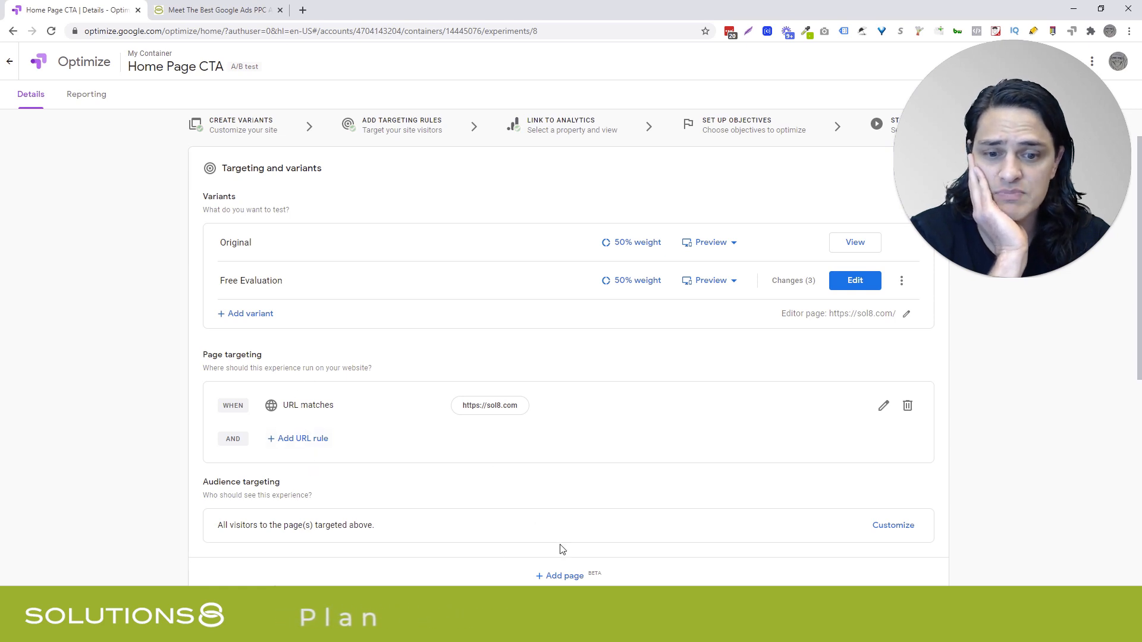
left_click(564, 575)
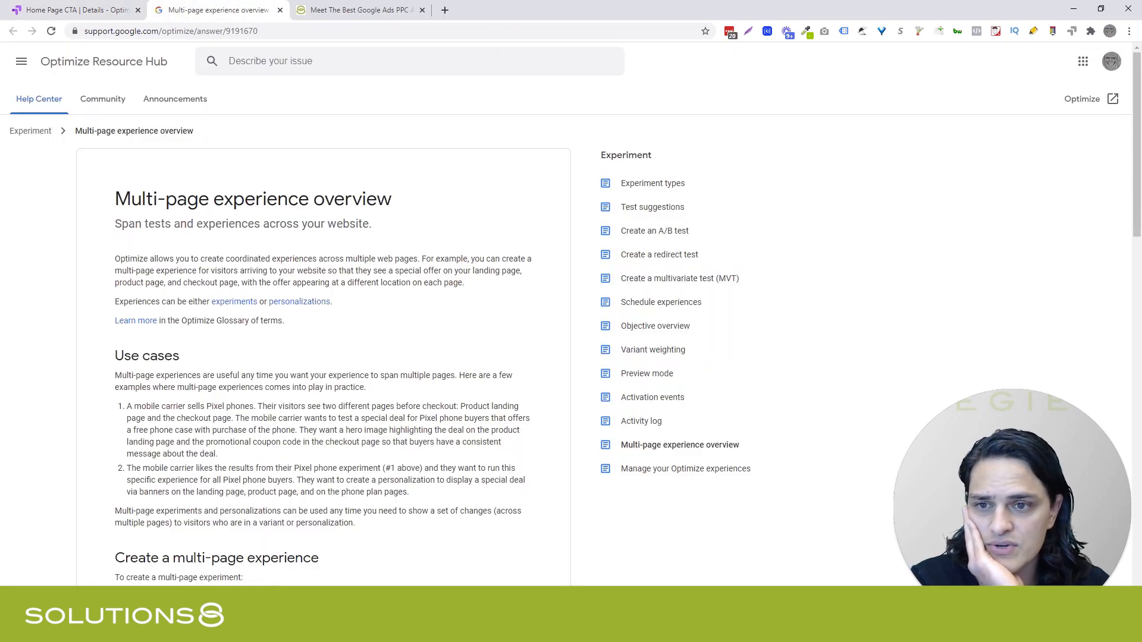
scroll("down", 3)
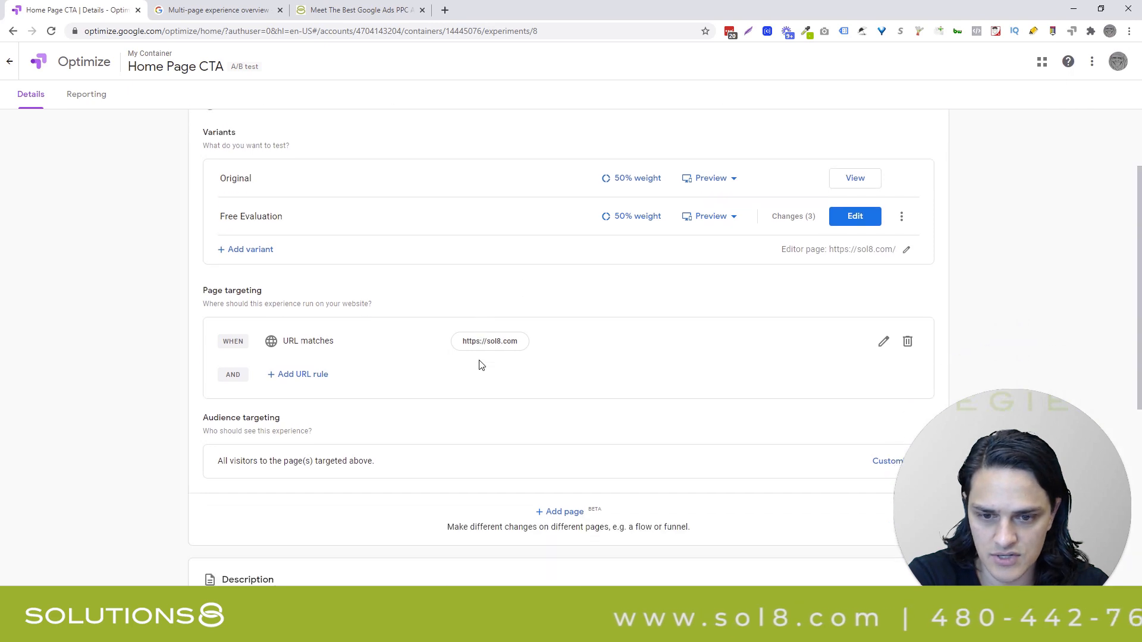
- Scroll down the Home Page CTA details page to the audience targeting section
scroll("down", 3)
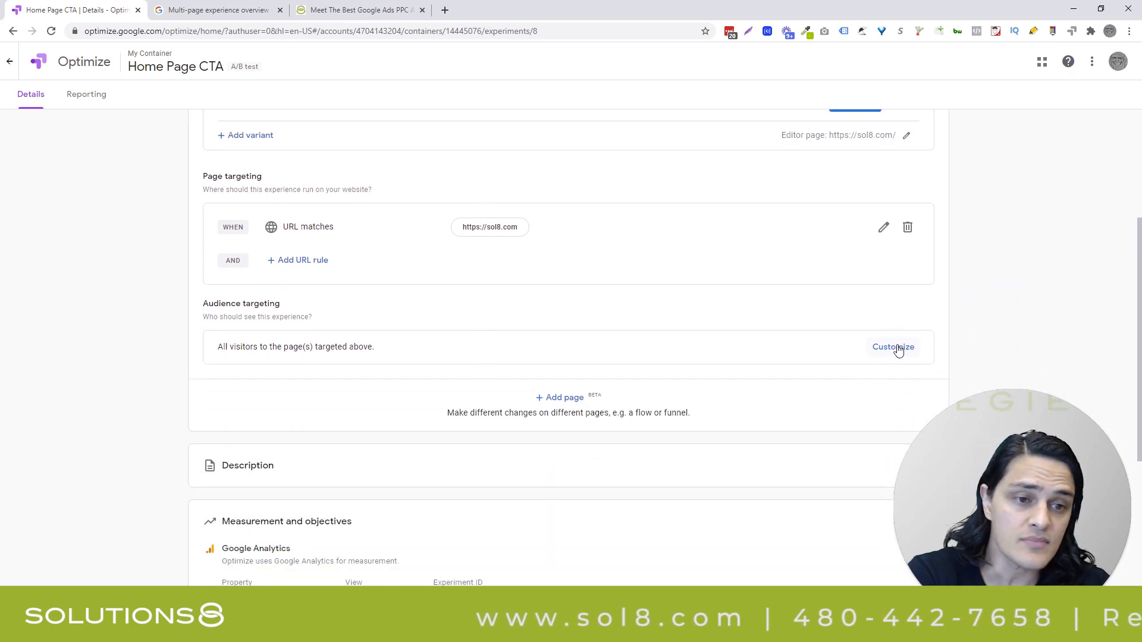
- Customize Audience targeting to show the rule types: Google Ads, UTM, device and more
left_click(892, 346)
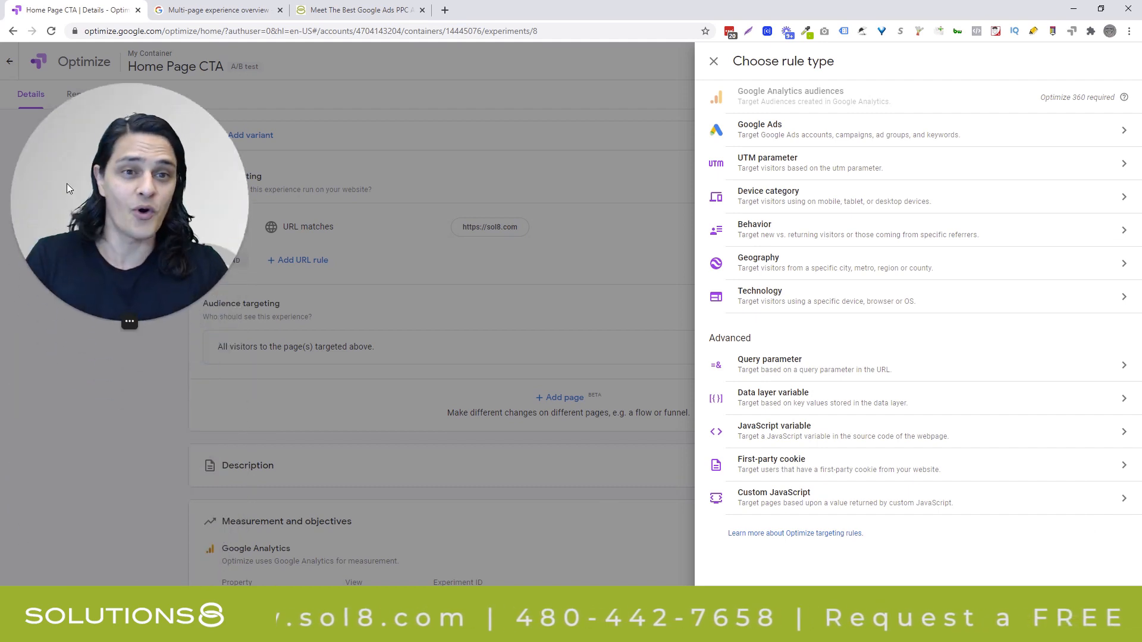
mouse_move(235, 182)
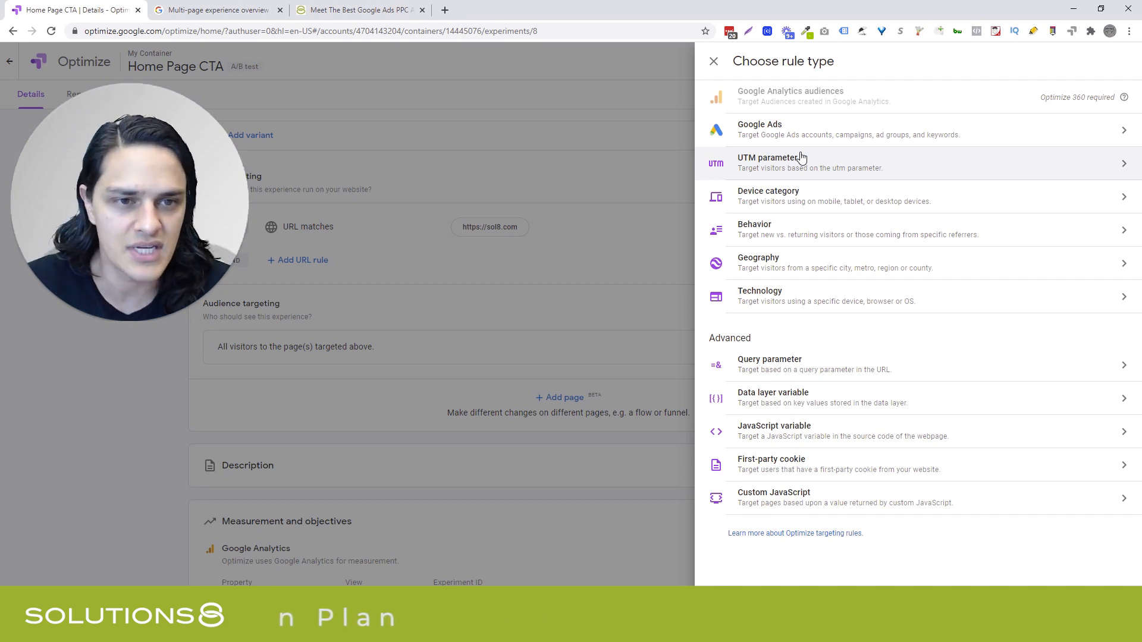
mouse_move(792, 208)
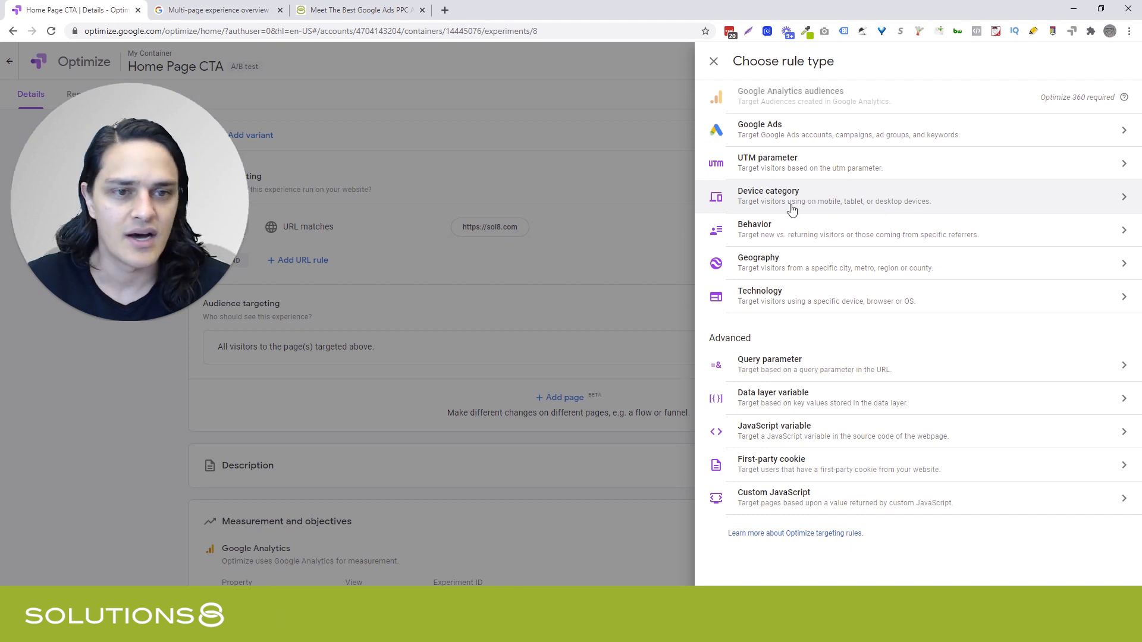
mouse_move(783, 257)
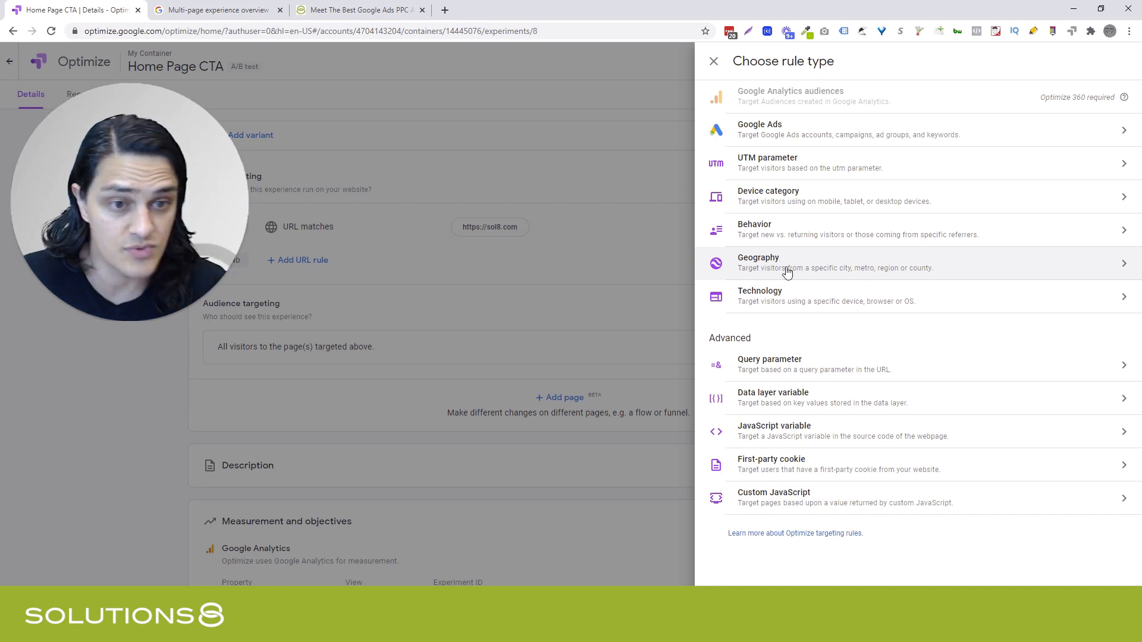
mouse_move(799, 296)
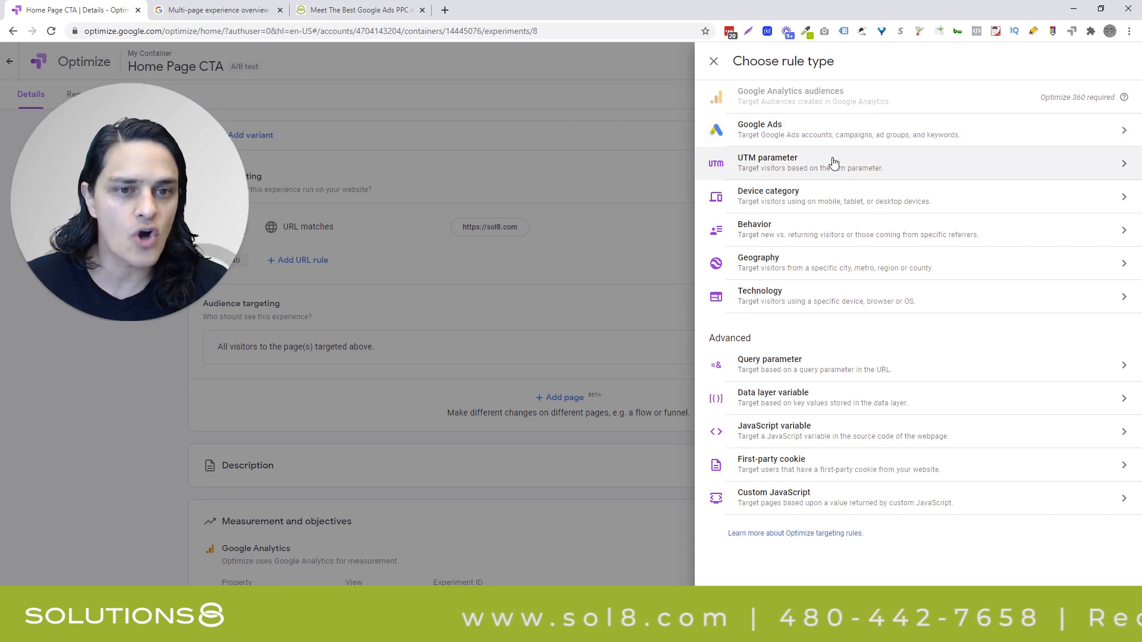
mouse_move(808, 305)
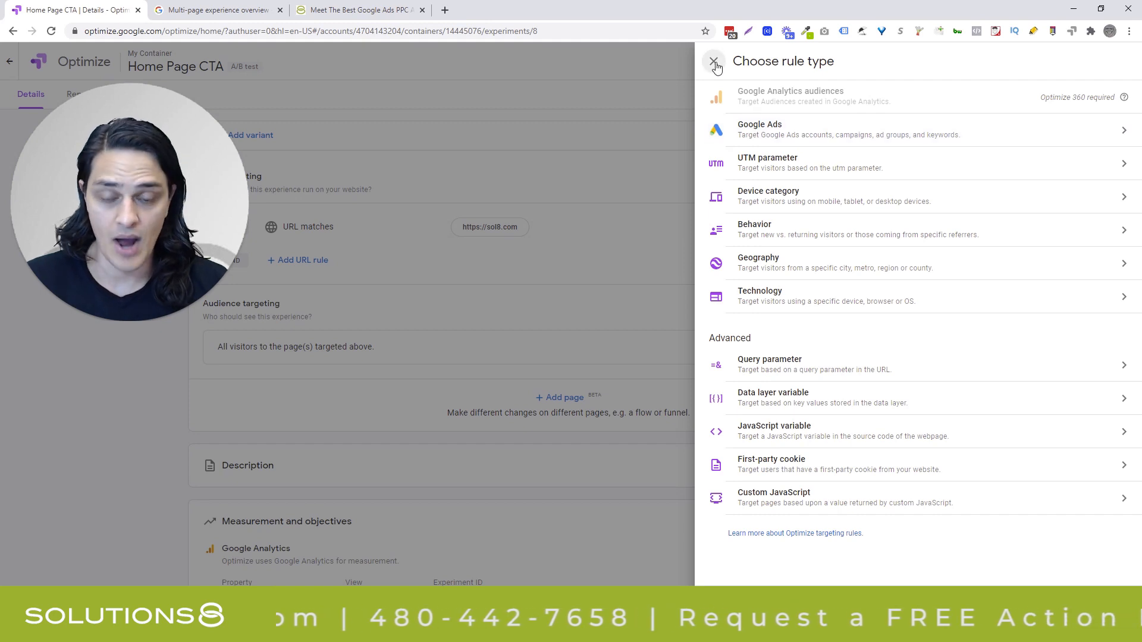
left_click(714, 62)
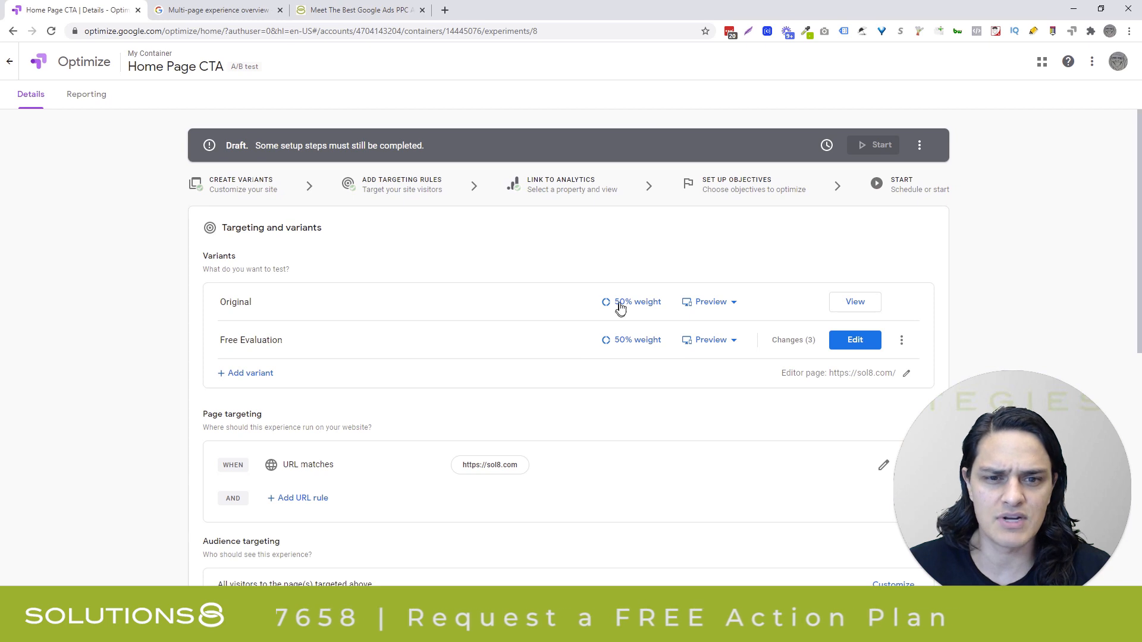
mouse_move(636, 301)
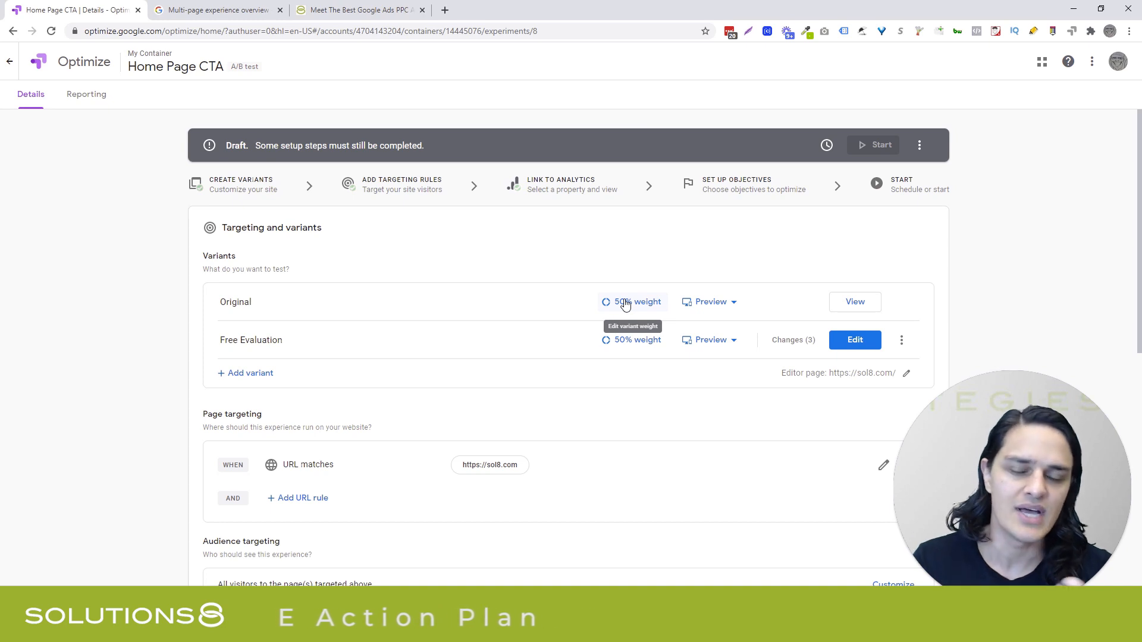
mouse_move(718, 337)
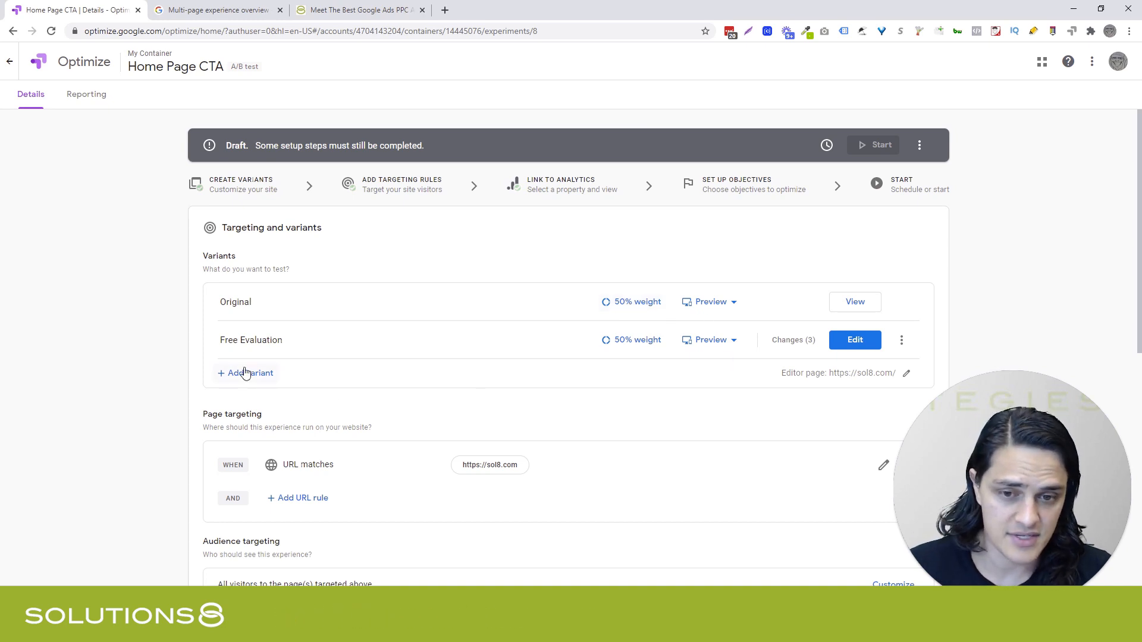
left_click(251, 373)
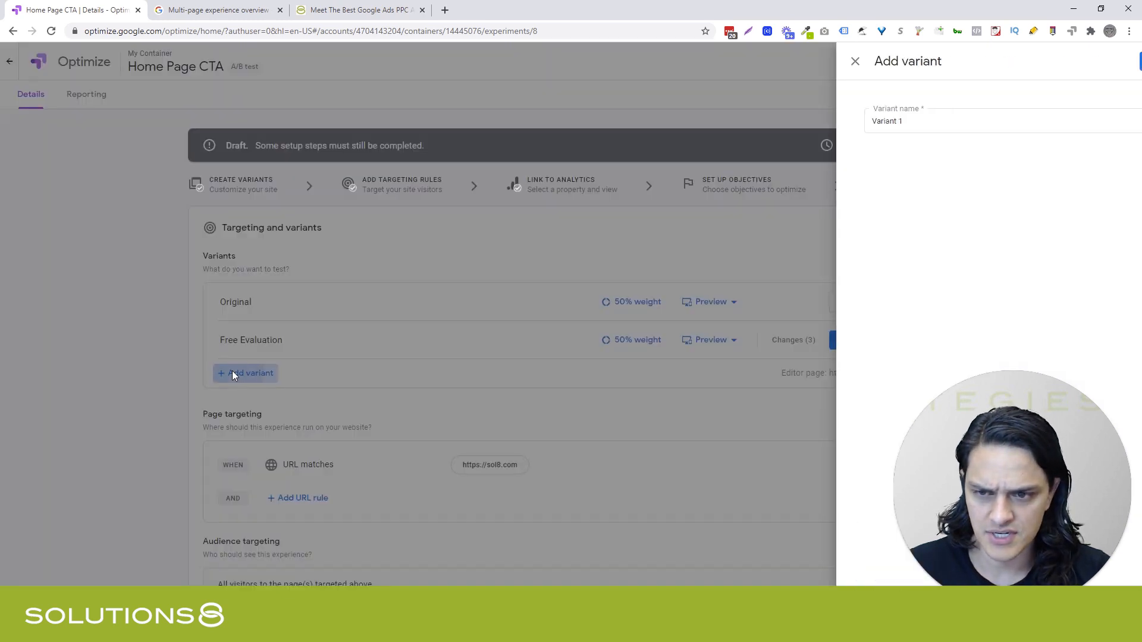
left_click(855, 61)
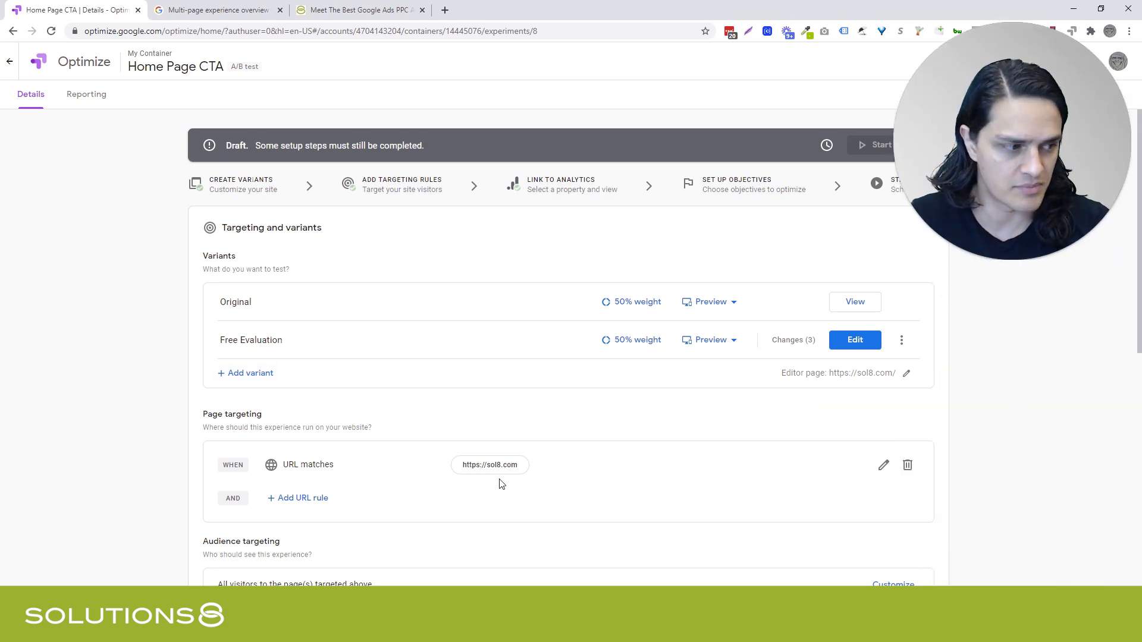
scroll("down", 3)
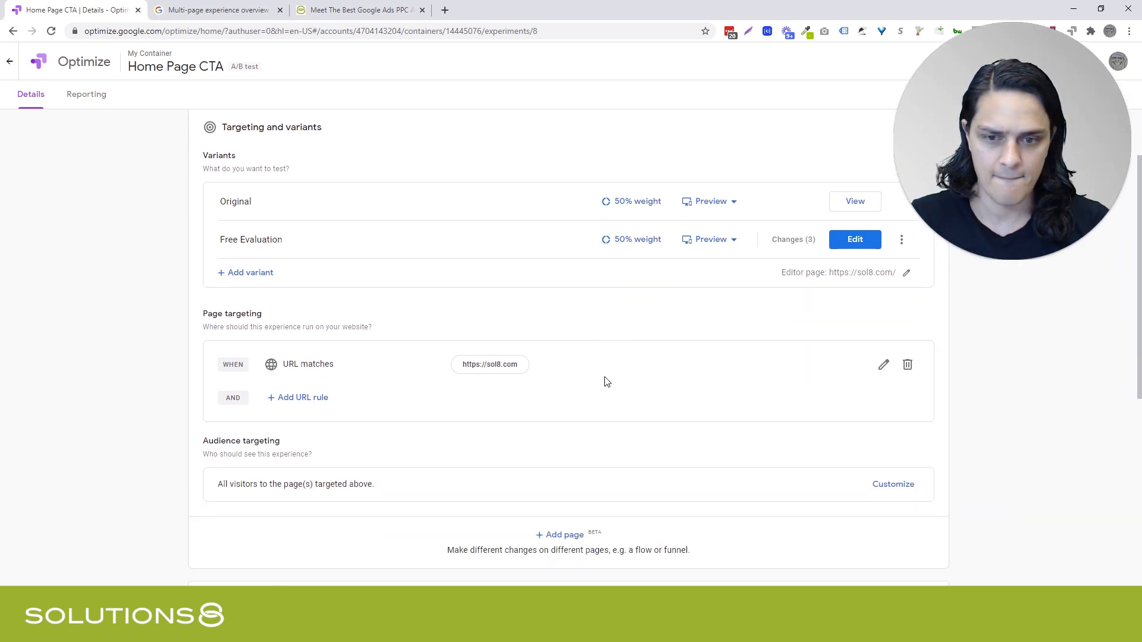
scroll("down", 3)
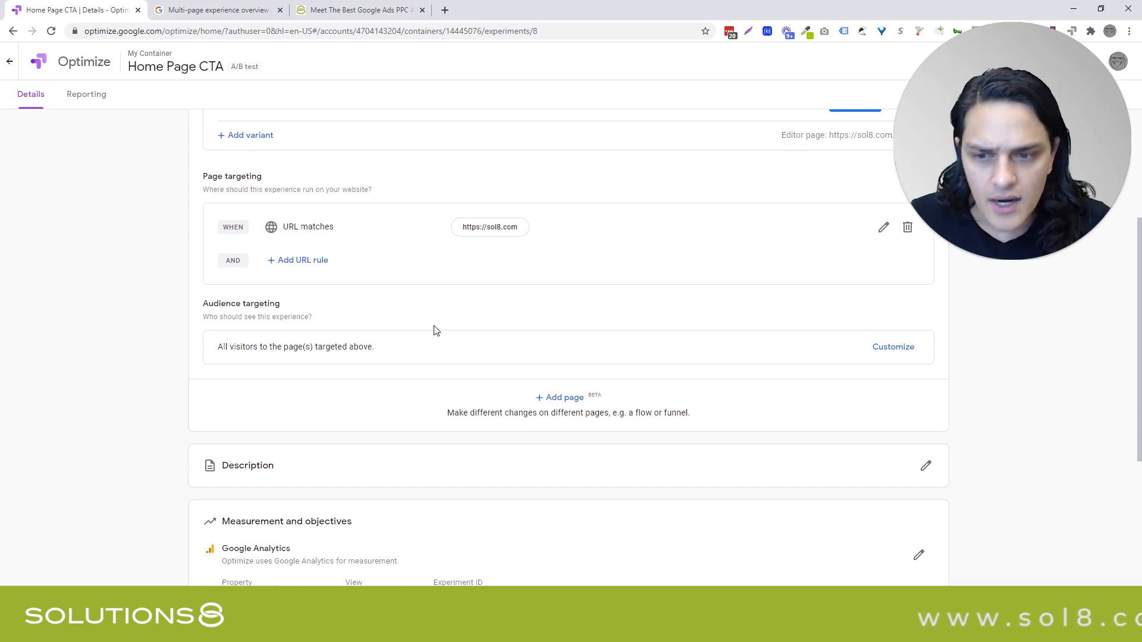
scroll("down", 3)
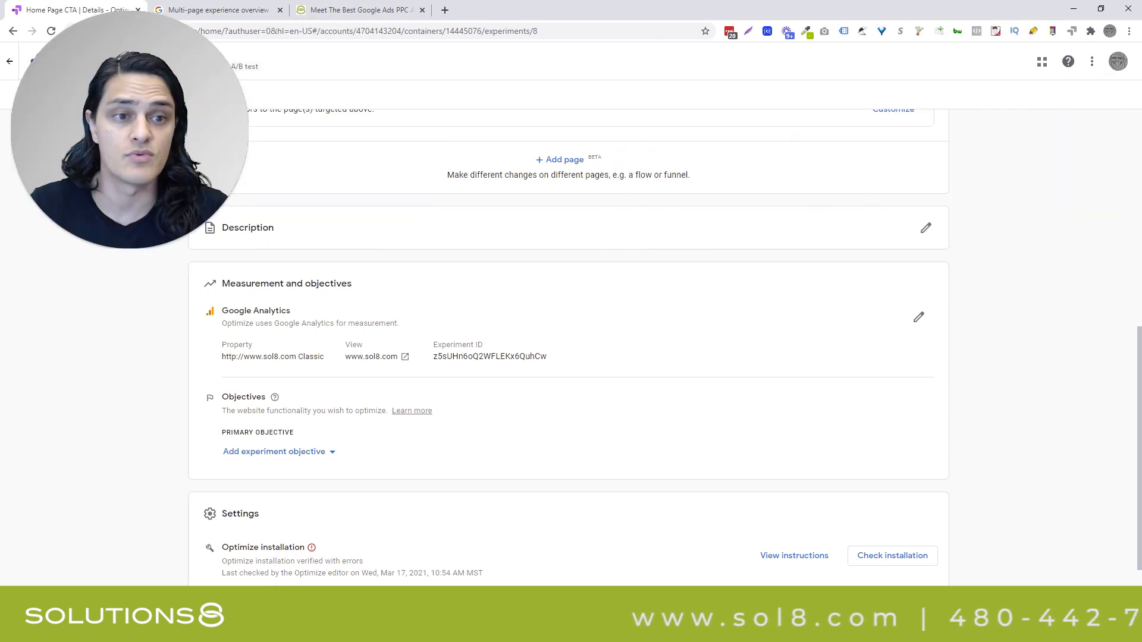
left_click(925, 227)
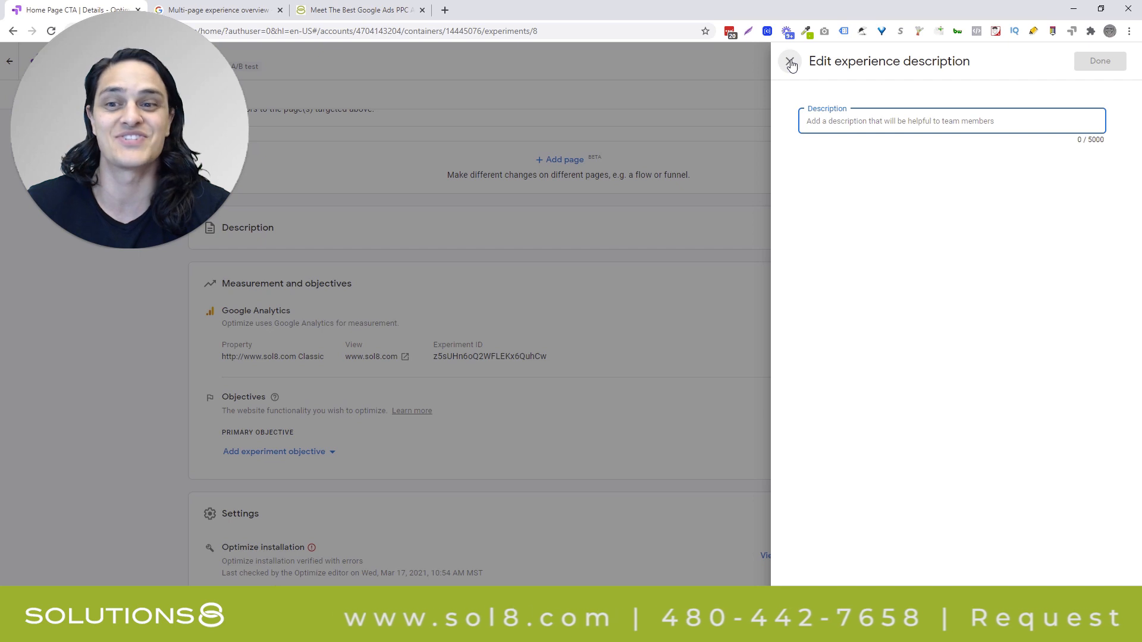
left_click(790, 61)
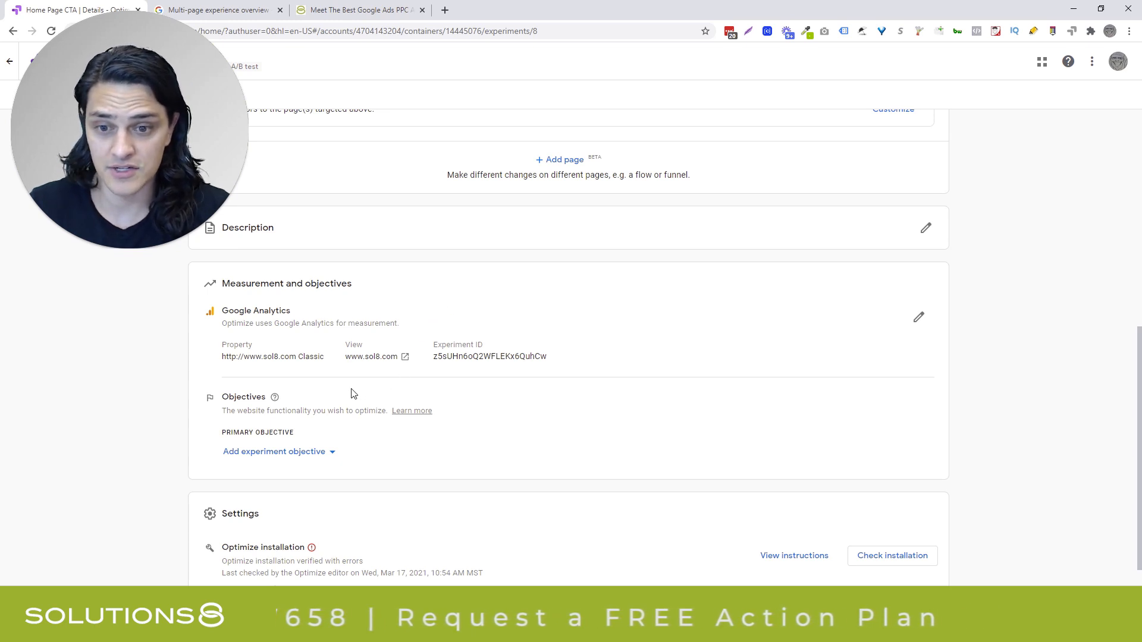
- Choose Main Page Form (Goal 6 Completions) from the existing goals list as primary objective
left_click(275, 451)
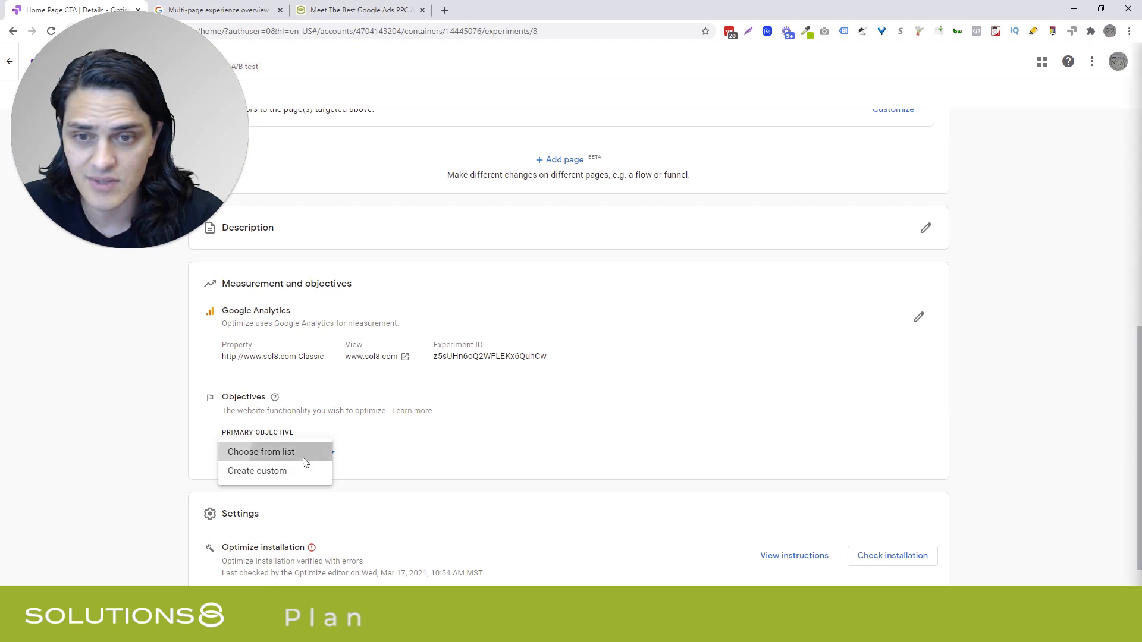
left_click(260, 451)
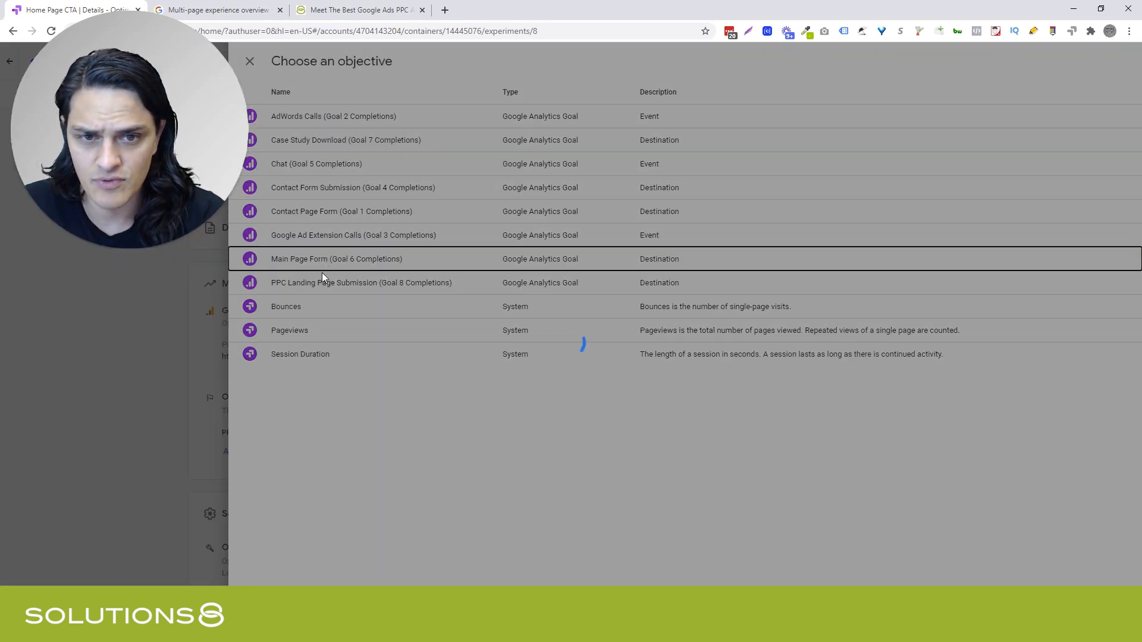
left_click(335, 259)
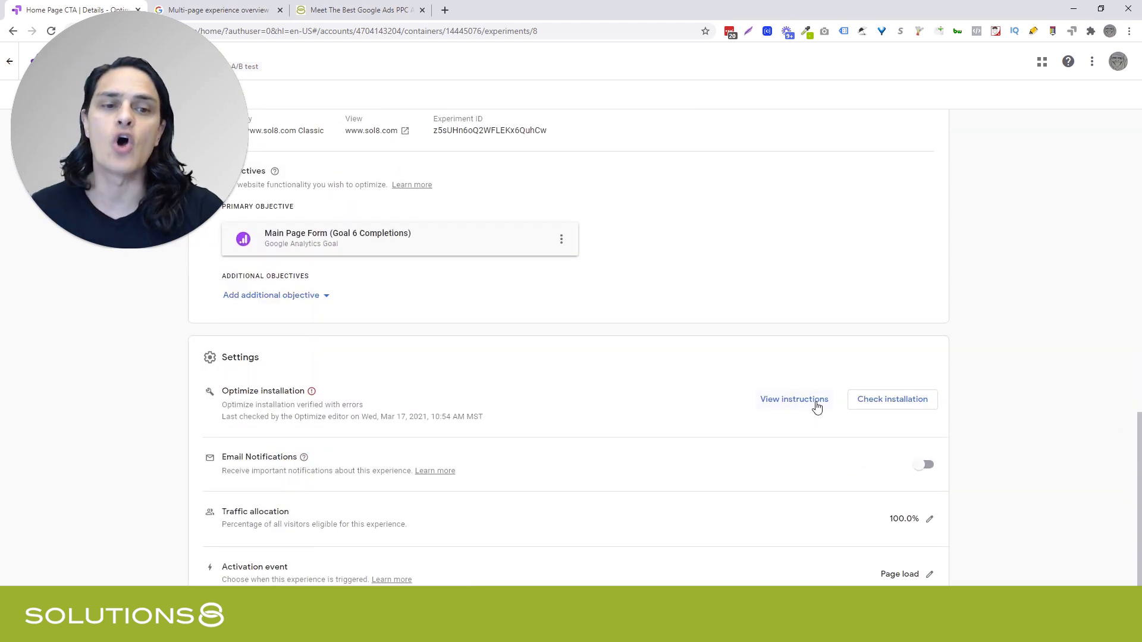
- Switch on Email Notifications in the Home Page CTA experiment settings
left_click(794, 399)
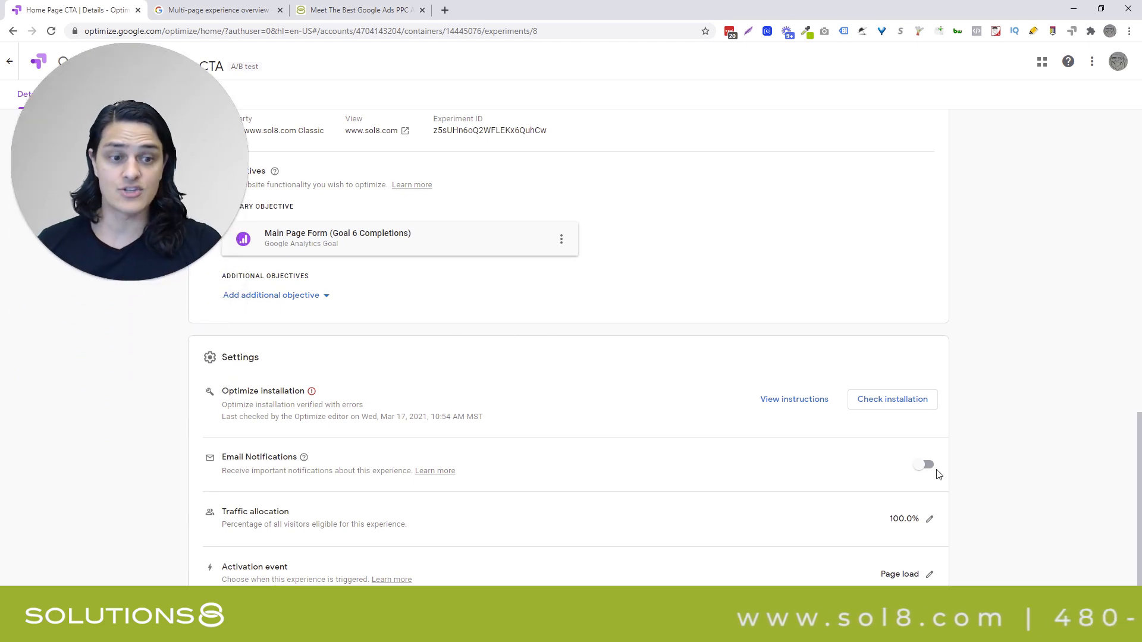
left_click(923, 465)
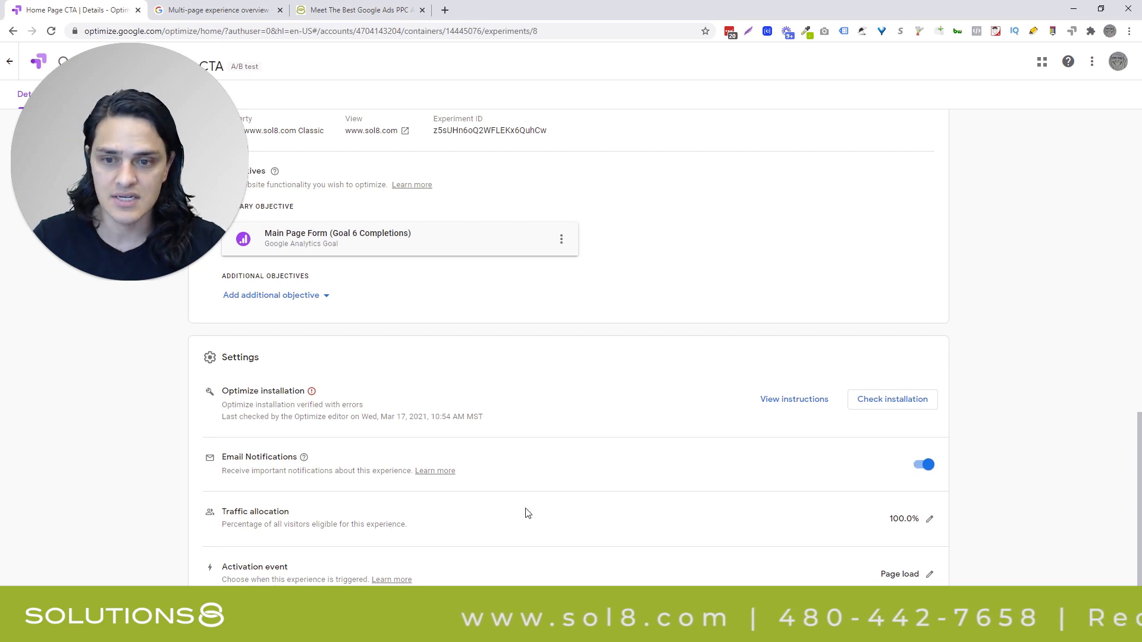
mouse_move(943, 509)
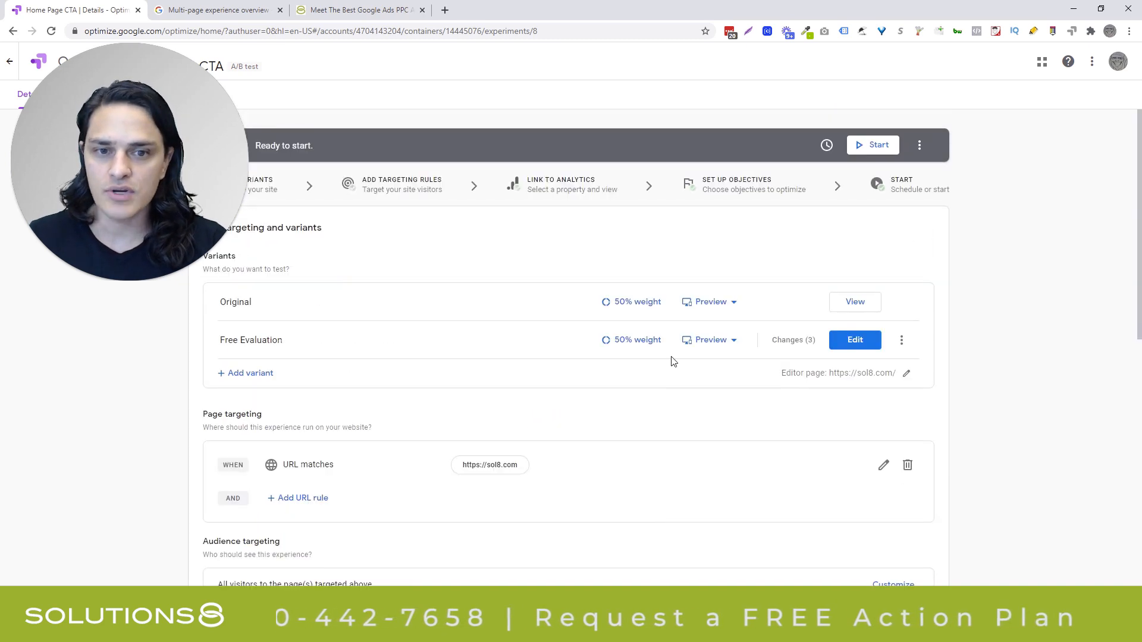
mouse_move(578, 338)
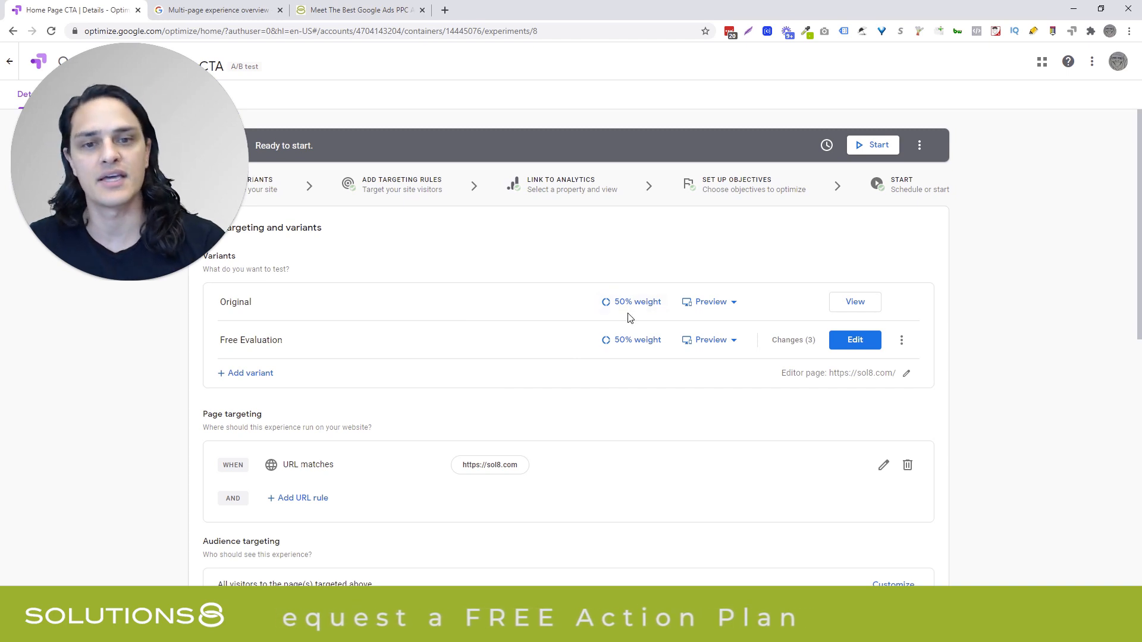
scroll("down", 3)
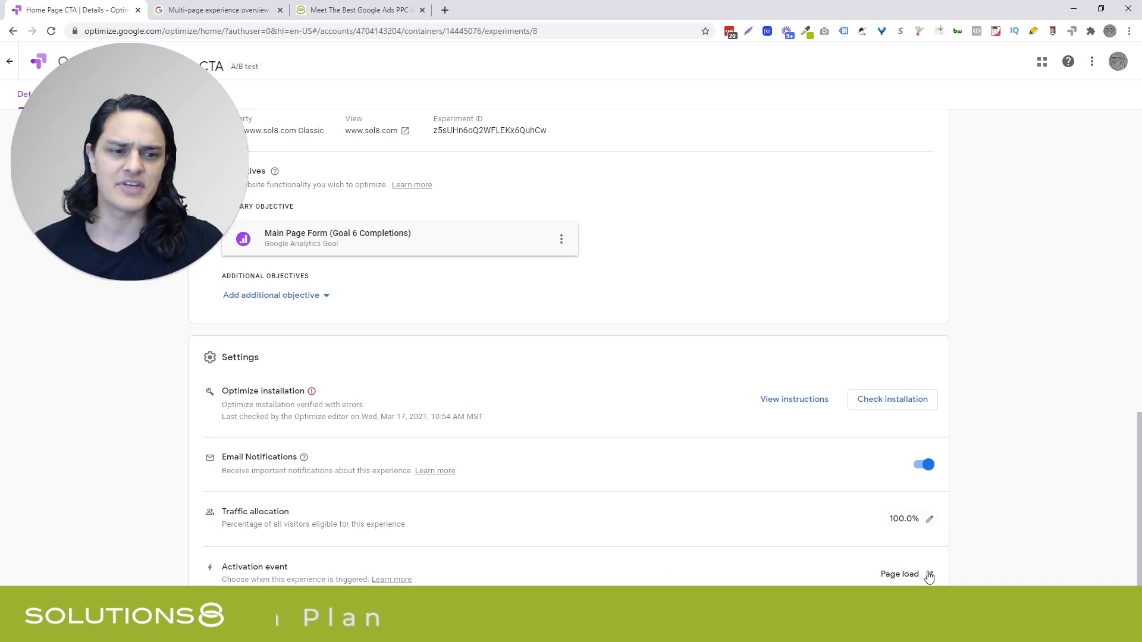
left_click(929, 574)
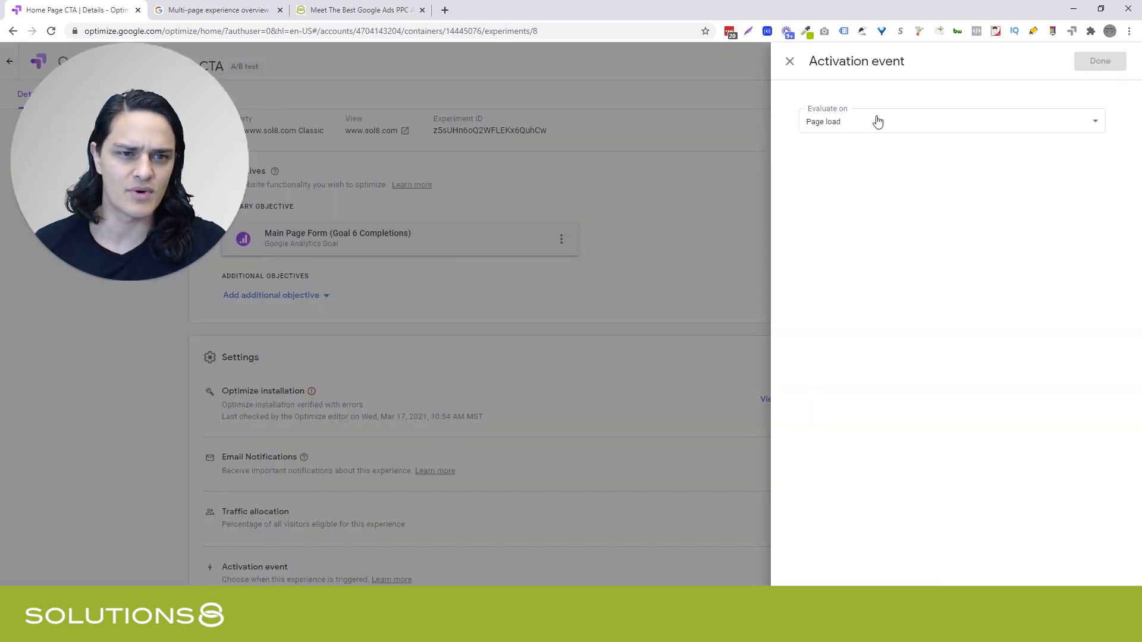
left_click(946, 120)
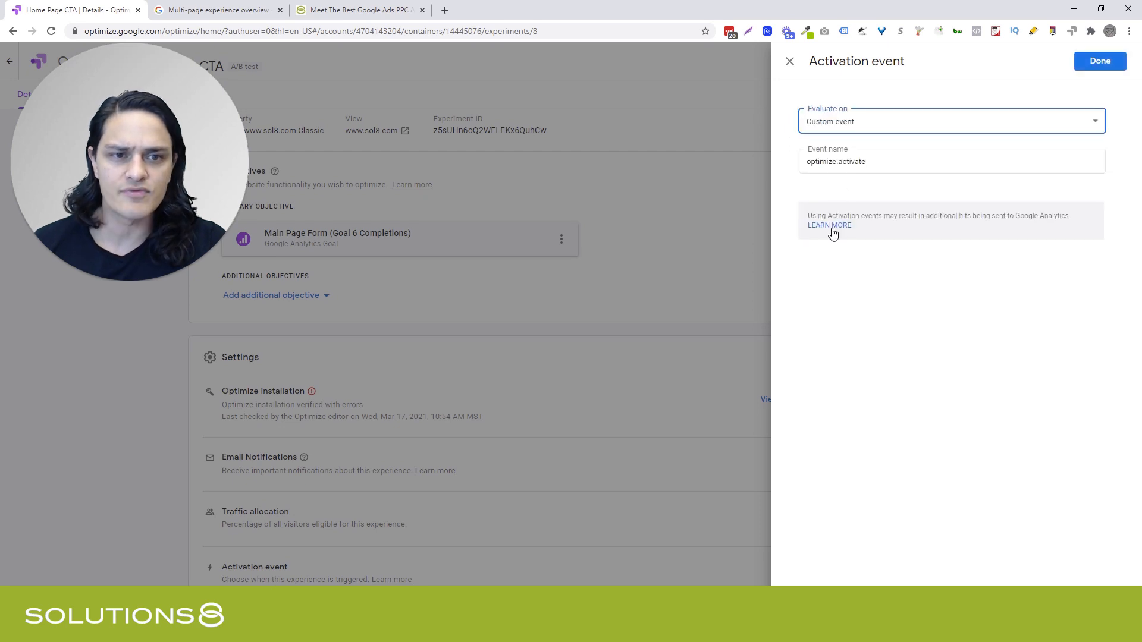
mouse_move(779, 57)
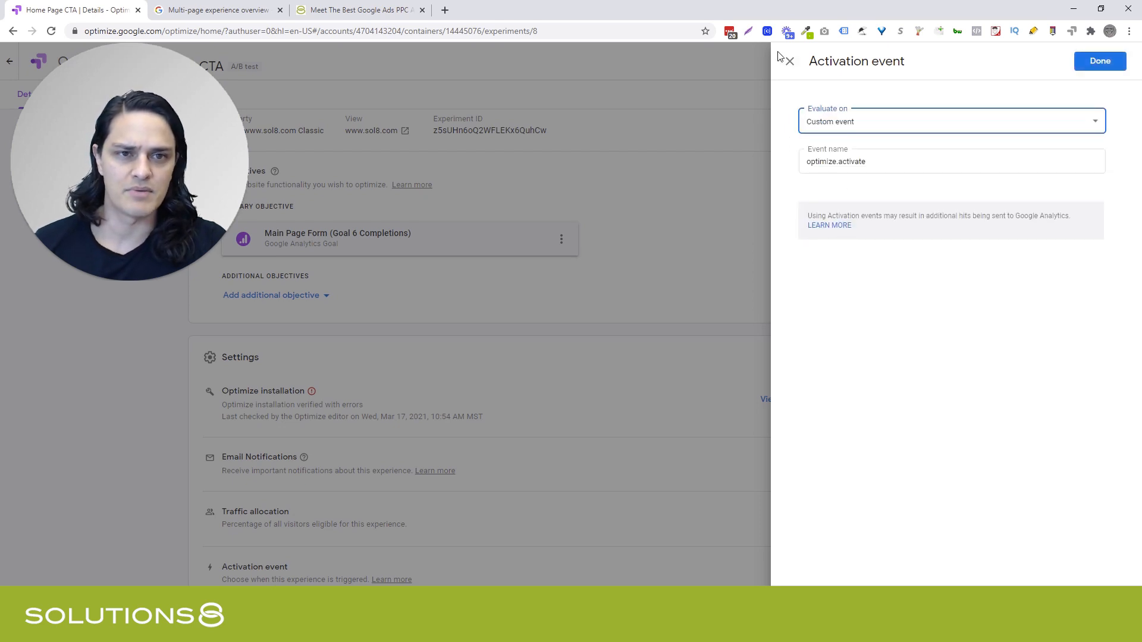
left_click(1099, 61)
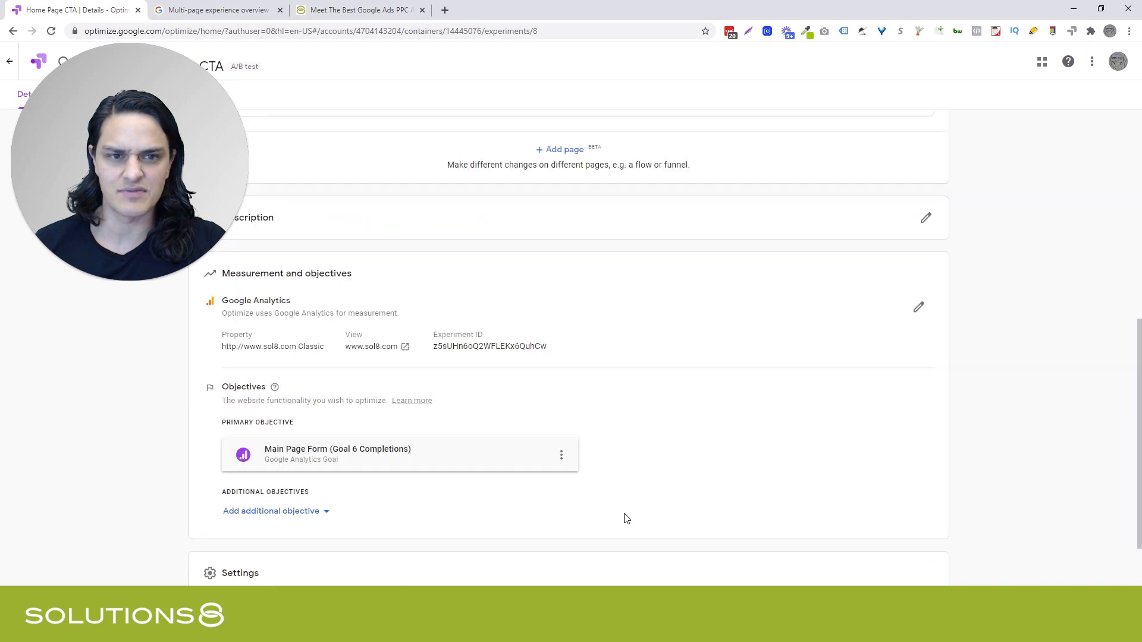
scroll("up", 3)
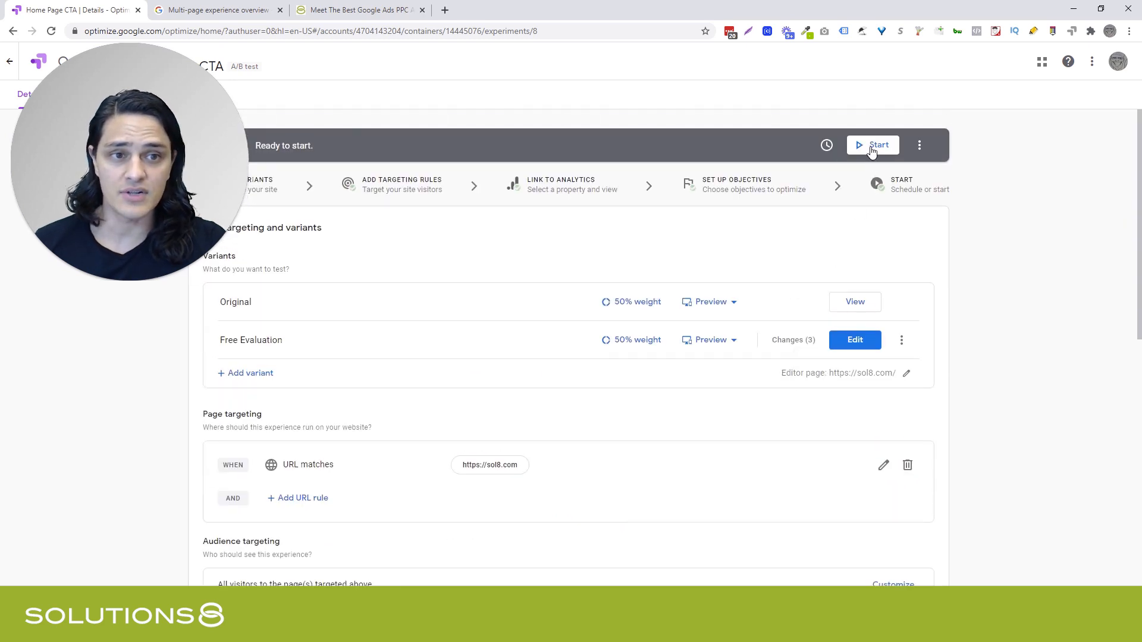